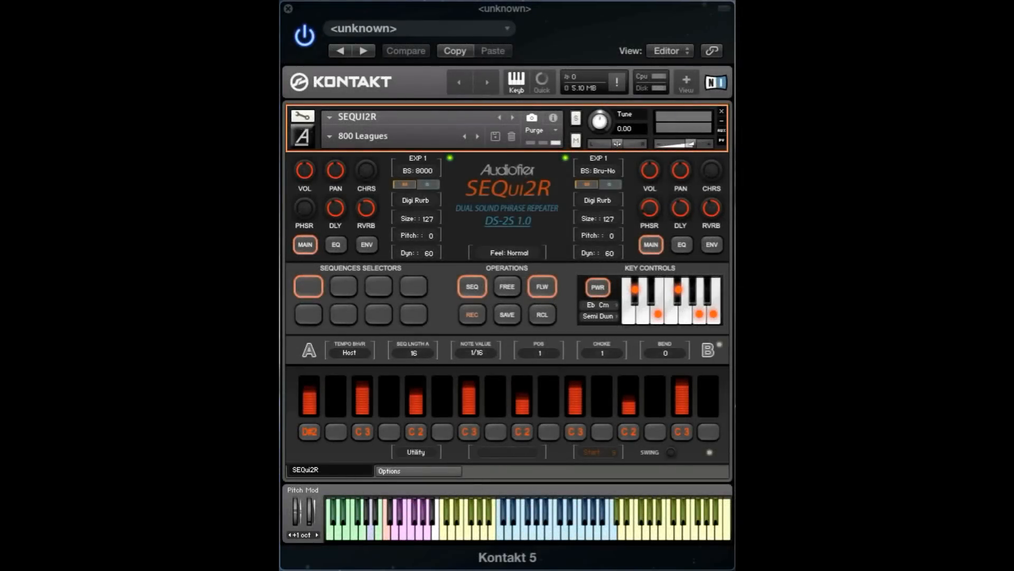
# Audition sequences 4 and 1, then load the Bass in sevens preset.
pyautogui.click(413, 286)
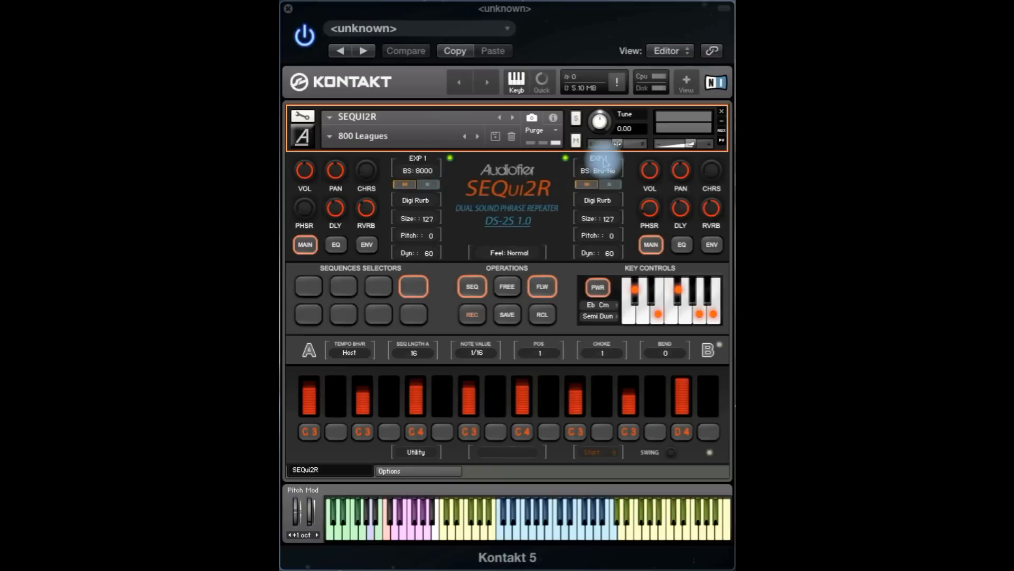
pyautogui.moveTo(546, 208)
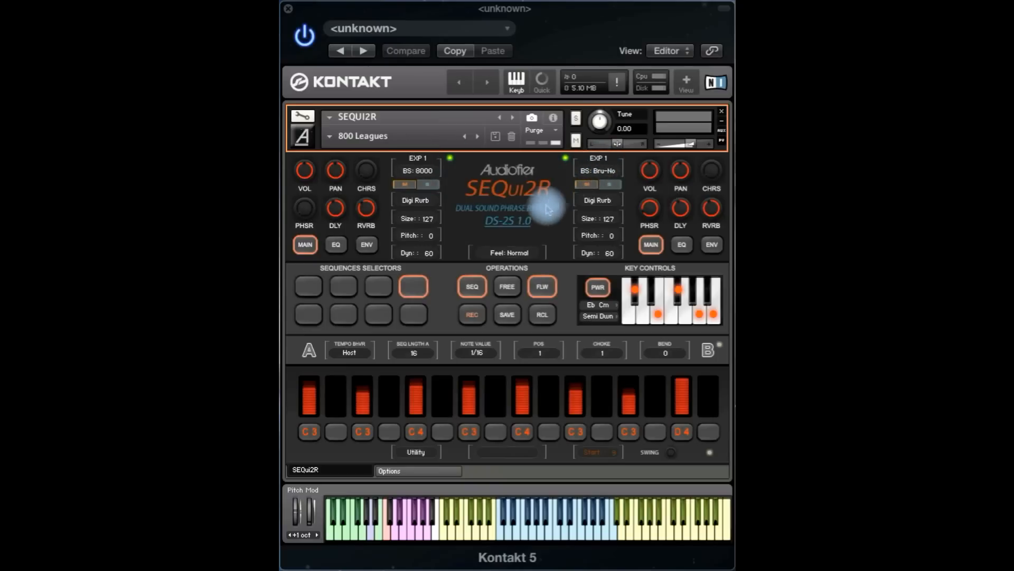
pyautogui.click(308, 286)
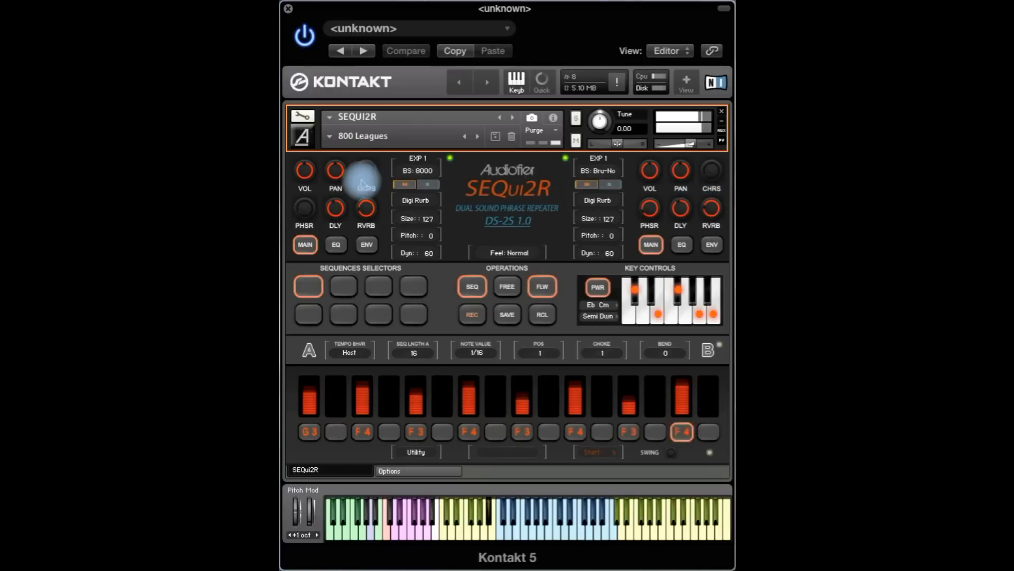
pyautogui.click(362, 136)
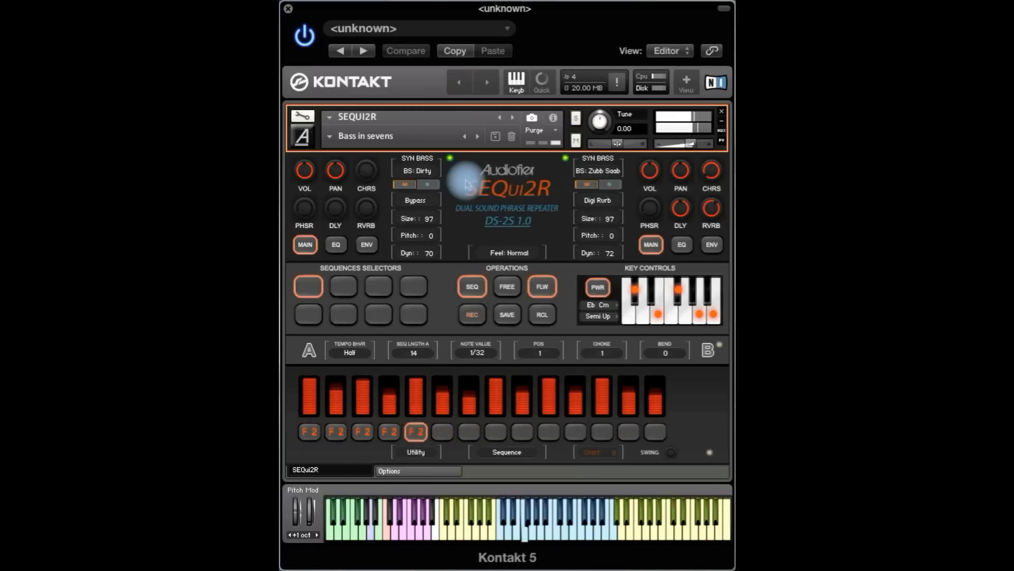
# Audition Bass in sevens sequences 2 and 4, returning to the first sequence.
pyautogui.click(343, 287)
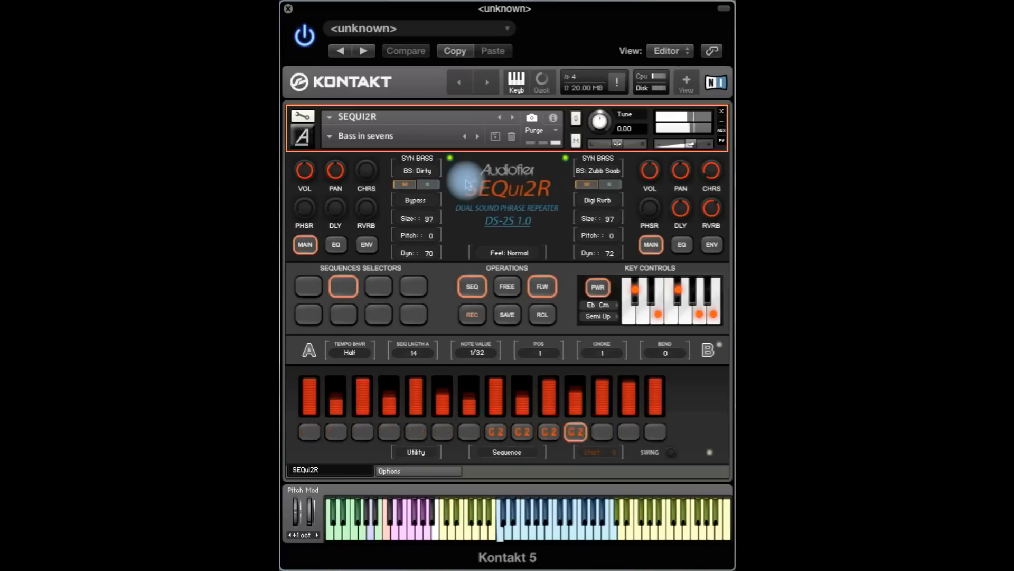
pyautogui.click(413, 286)
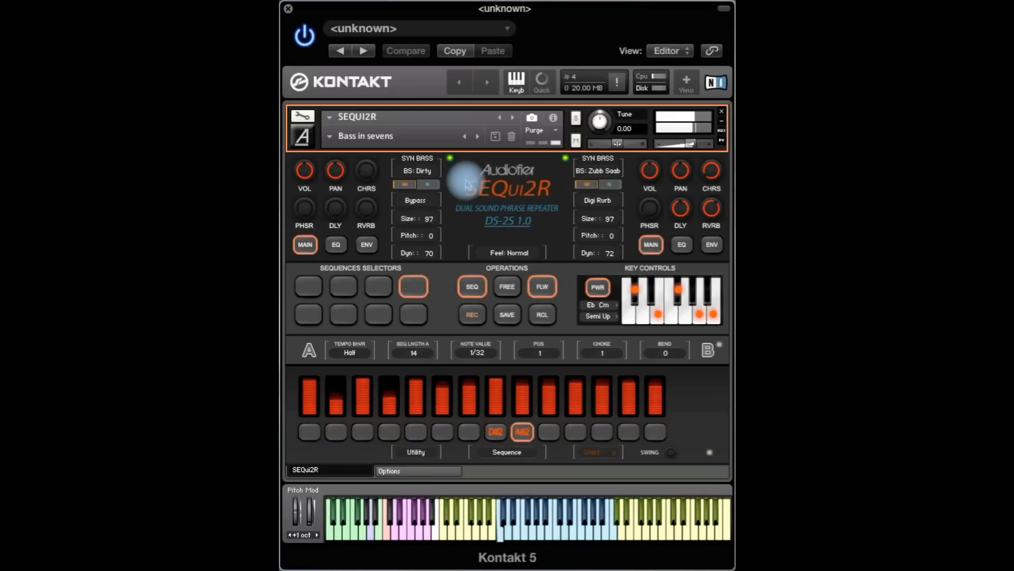
pyautogui.click(307, 314)
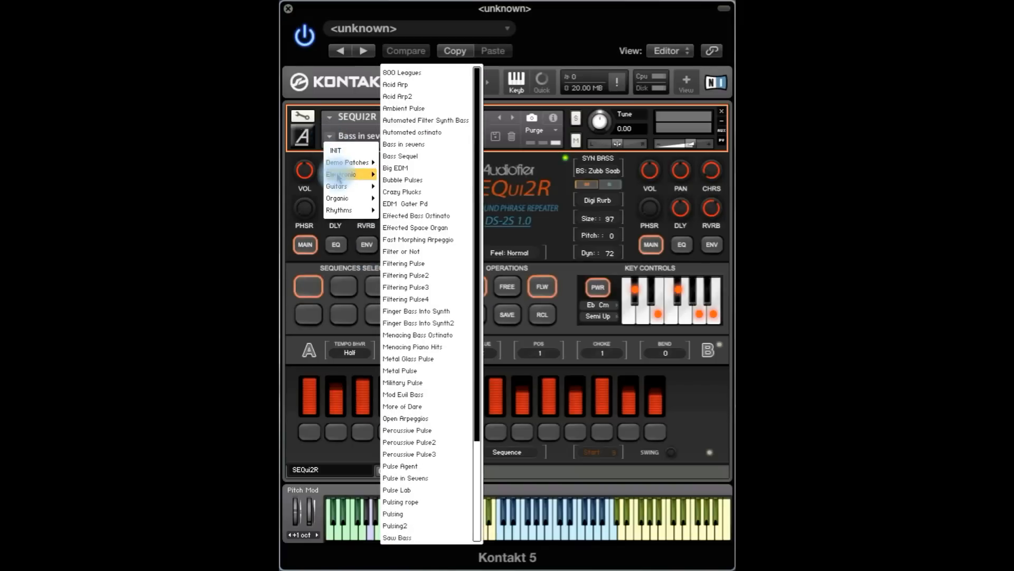
pyautogui.moveTo(425, 168)
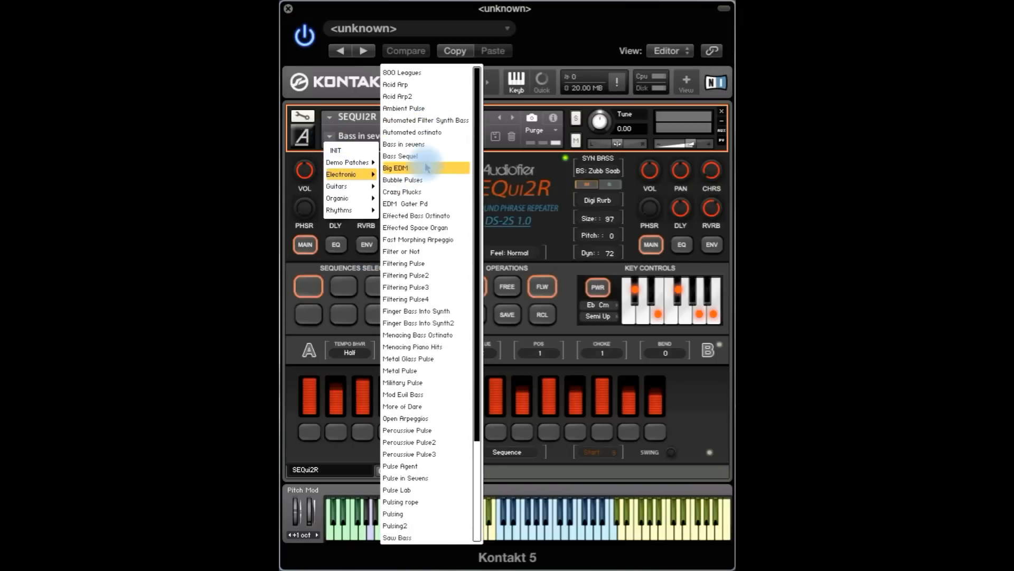
# Load the Big EDM electronic preset and play its first sequence of A#3 steps.
pyautogui.click(394, 168)
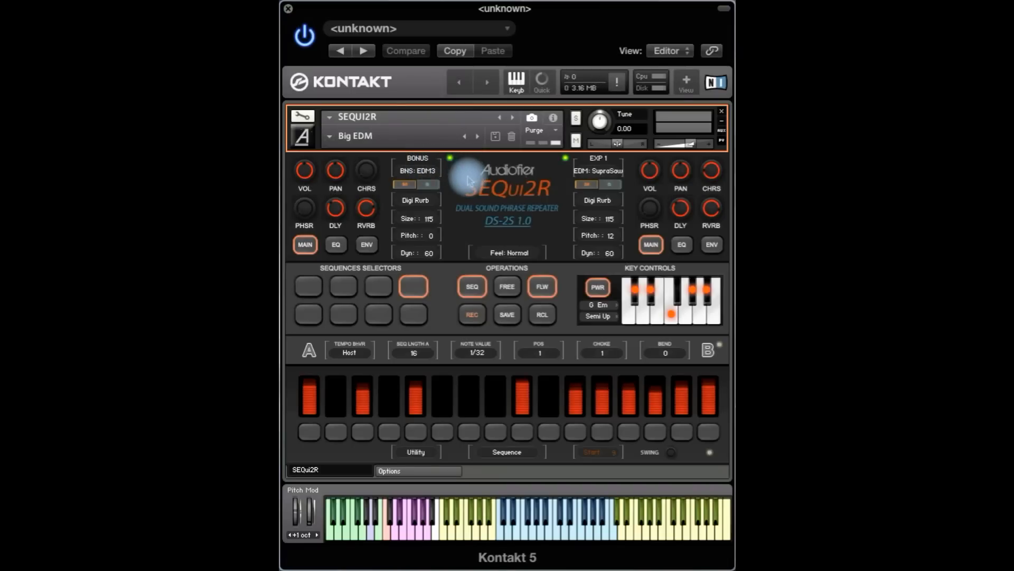
pyautogui.click(307, 287)
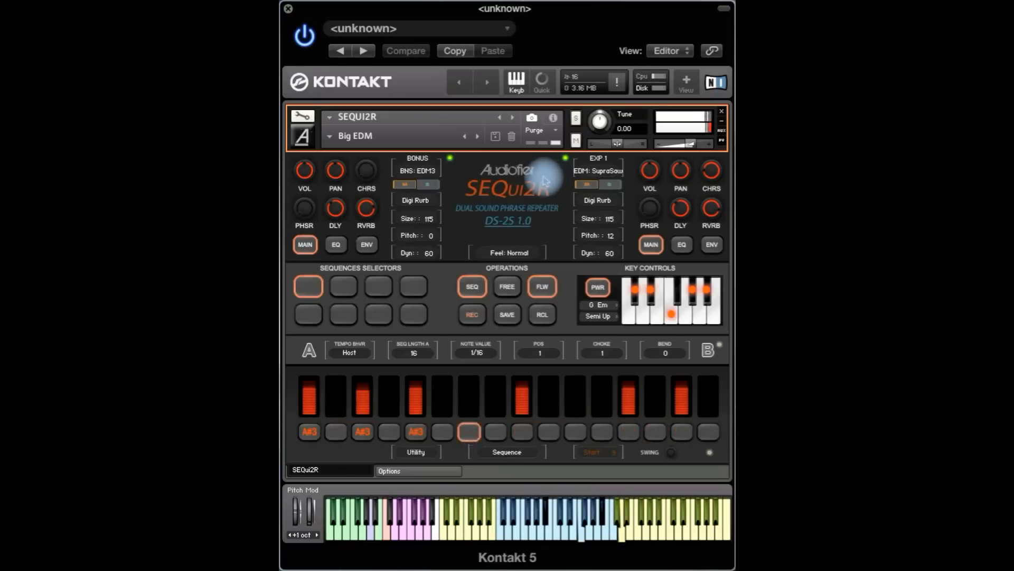
# Step to the Bubble Pulses preset, toggle a few step buttons, and select its first C2 sequence.
pyautogui.click(413, 286)
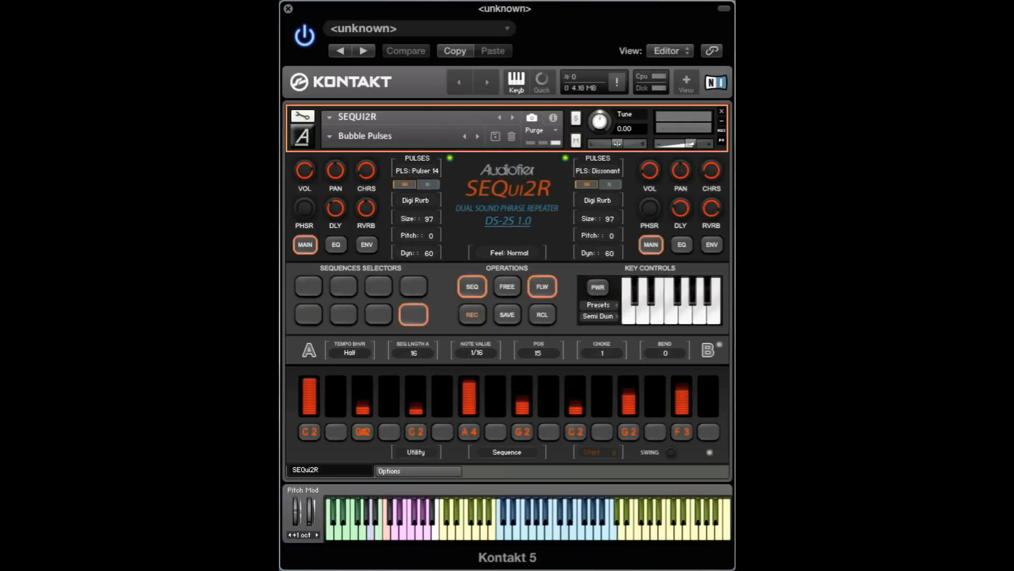
pyautogui.click(415, 431)
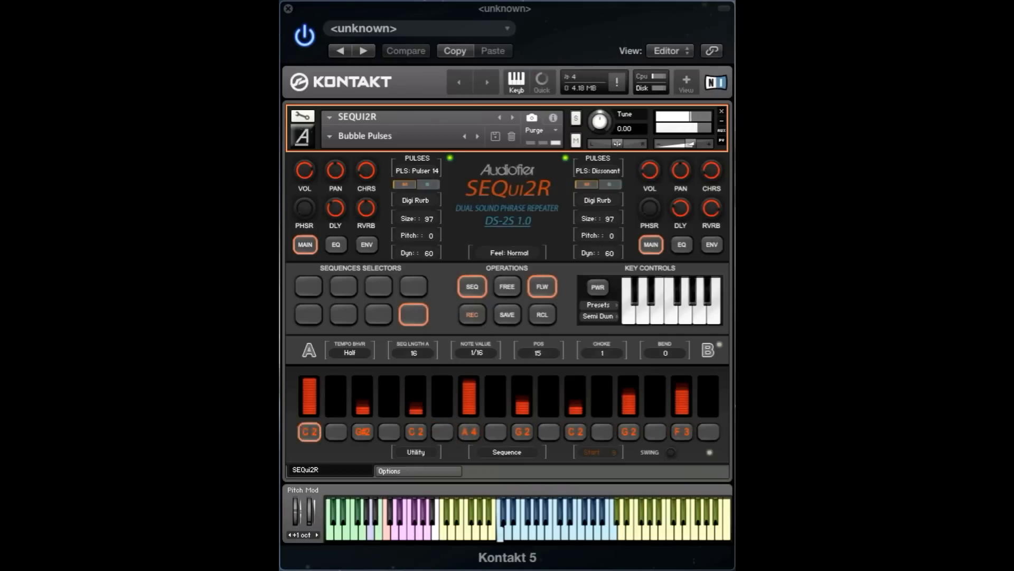
pyautogui.click(654, 431)
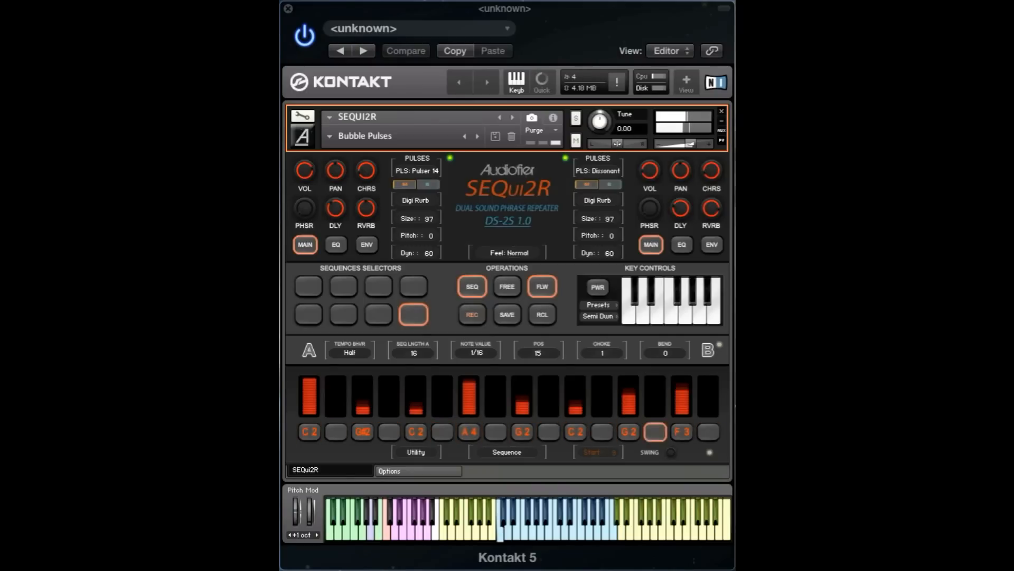
pyautogui.click(548, 431)
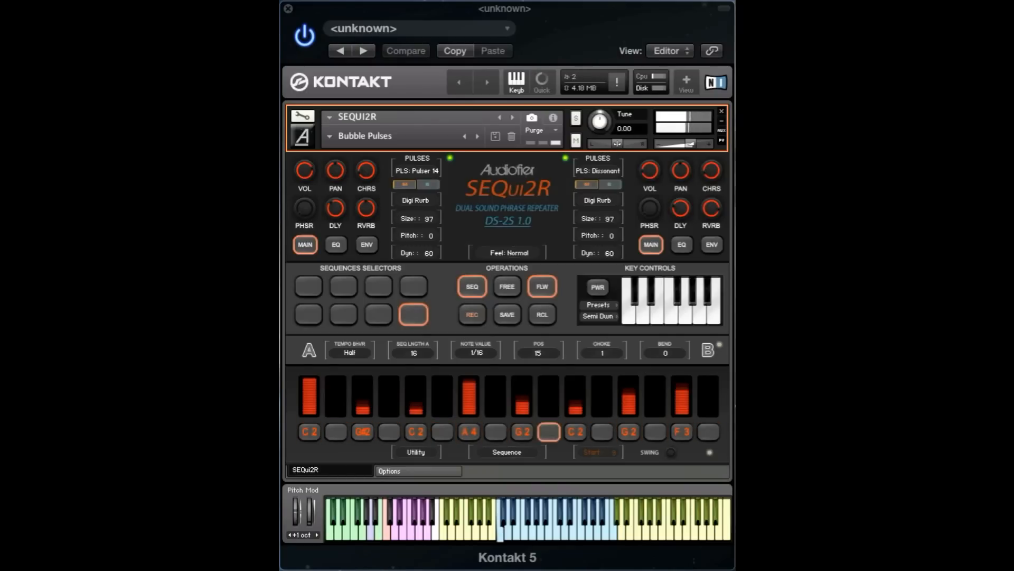
pyautogui.click(309, 285)
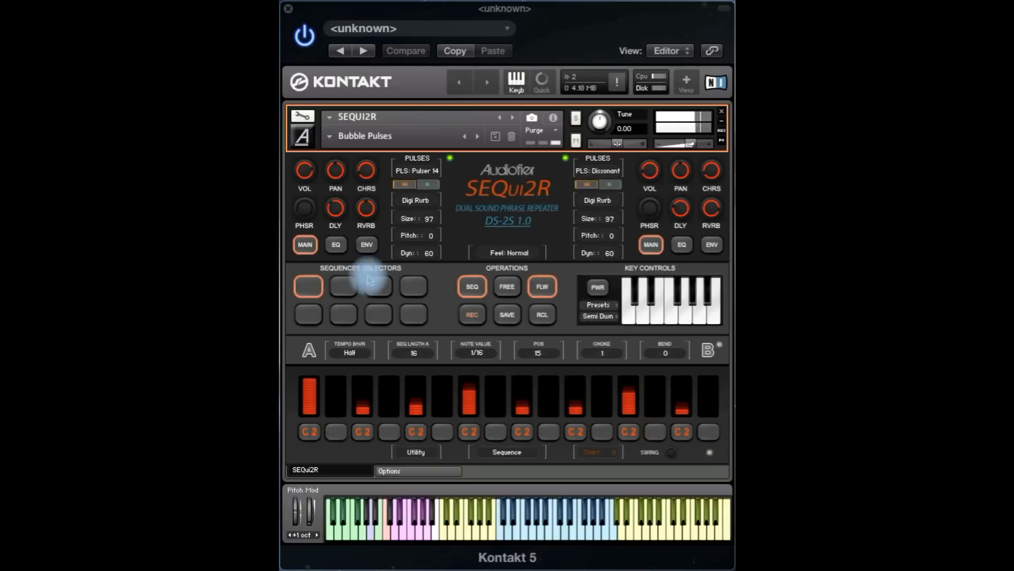
# Load Fast Morphing Arpeggio from the Electronic preset category.
pyautogui.click(330, 136)
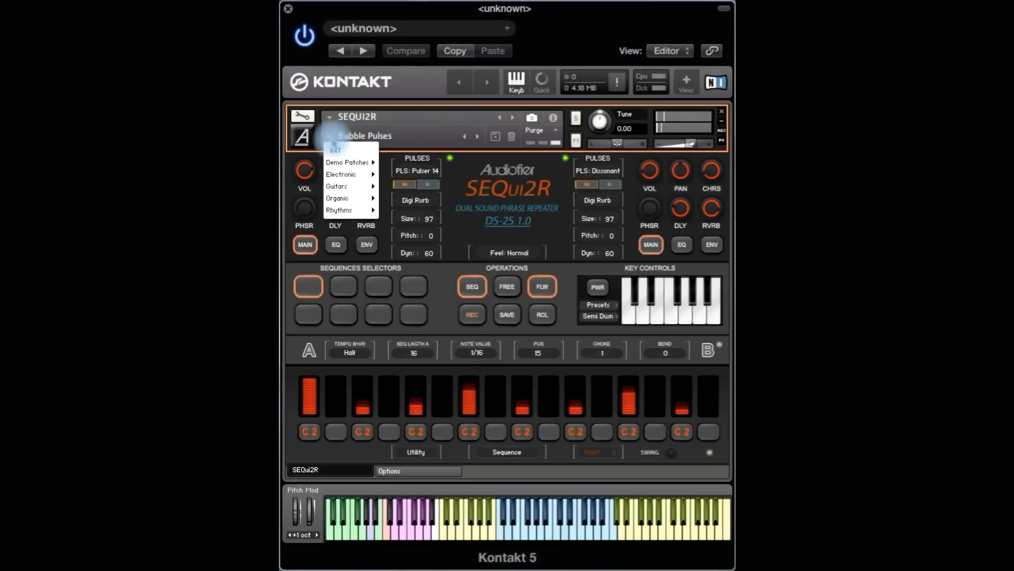
pyautogui.click(341, 174)
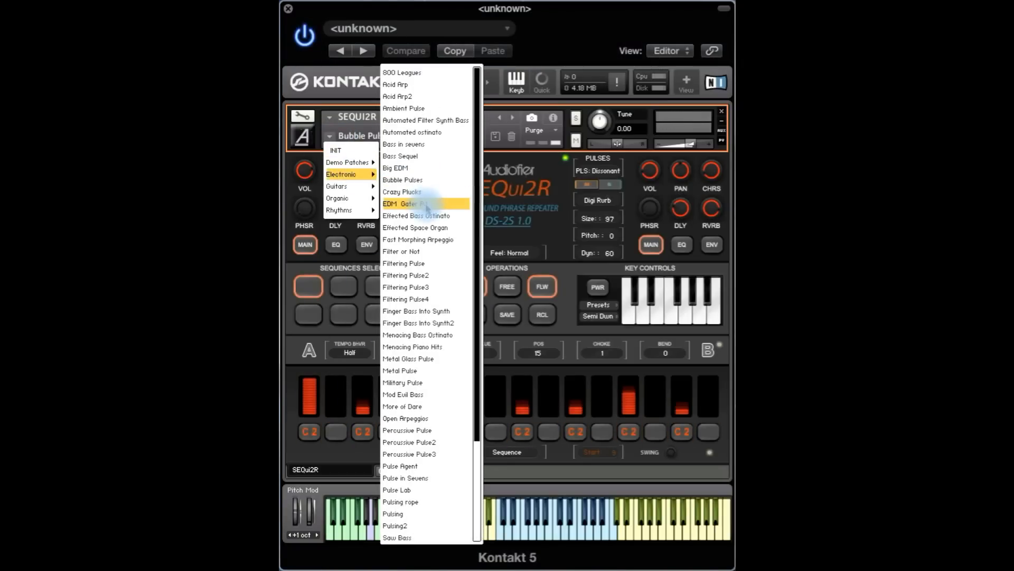
pyautogui.click(419, 239)
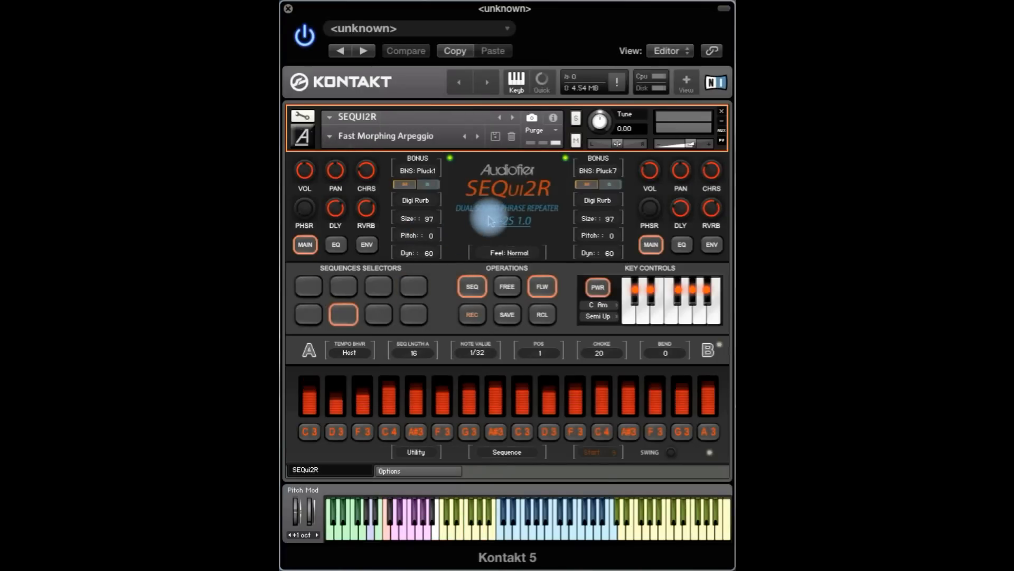
# Audition sequences 1 and 6, check the global options page, and return to the main page.
pyautogui.click(307, 286)
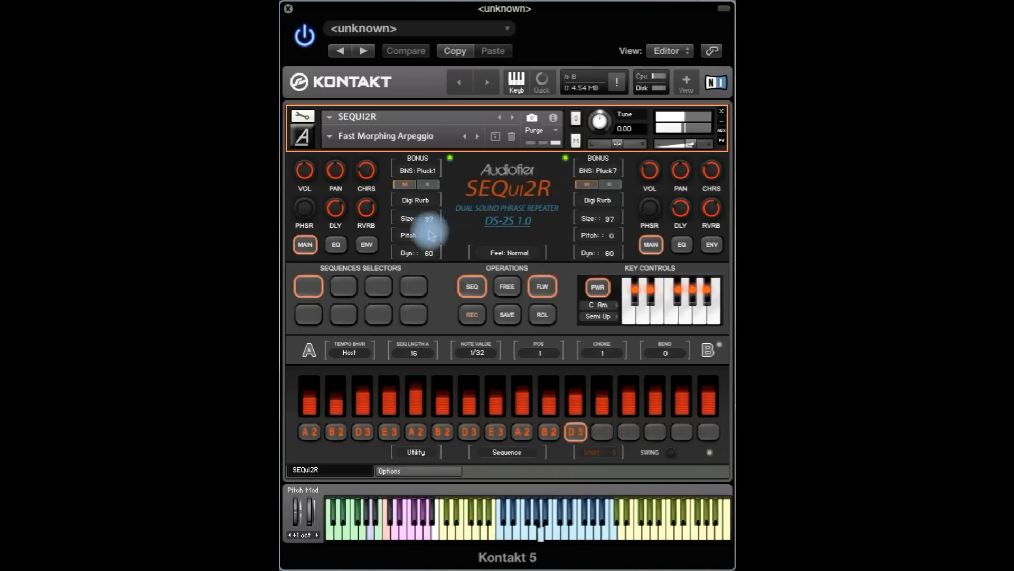
pyautogui.click(343, 315)
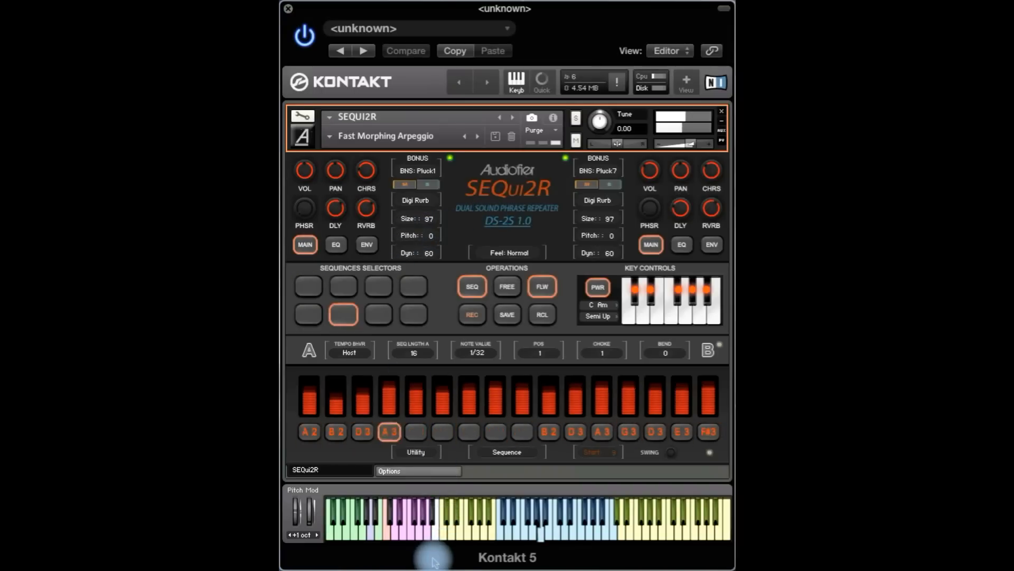
pyautogui.click(416, 470)
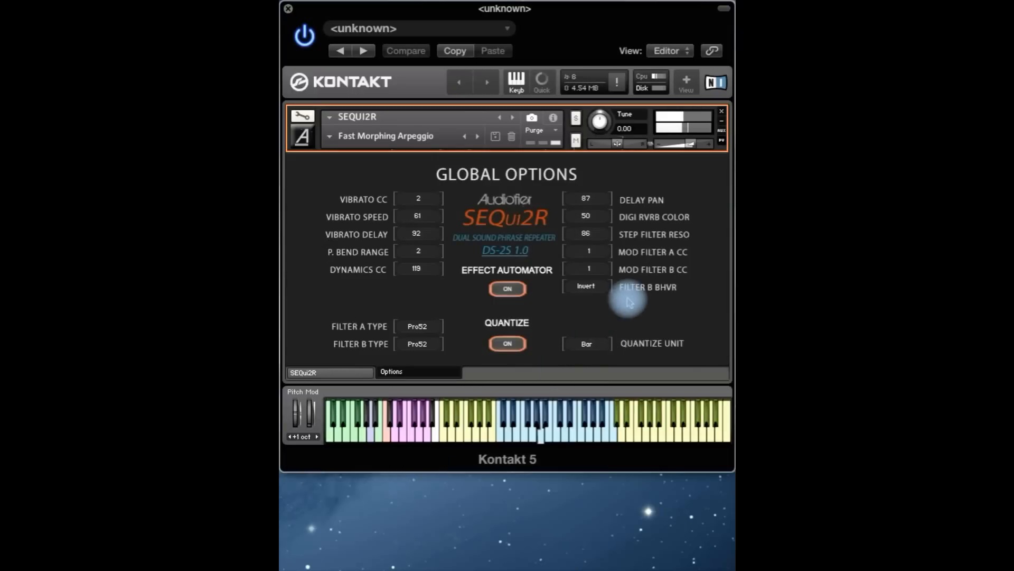
pyautogui.moveTo(507, 343)
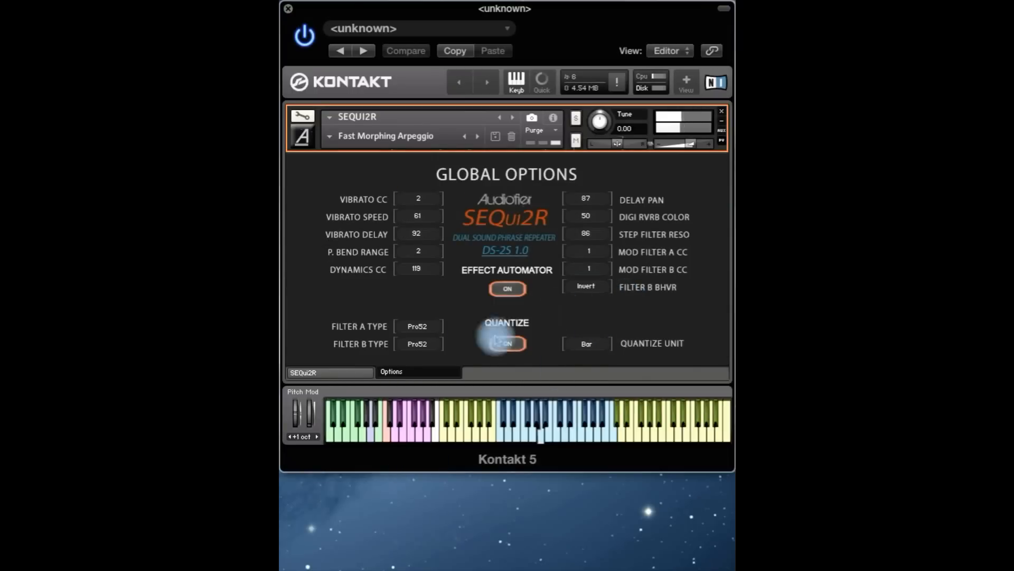
pyautogui.click(329, 372)
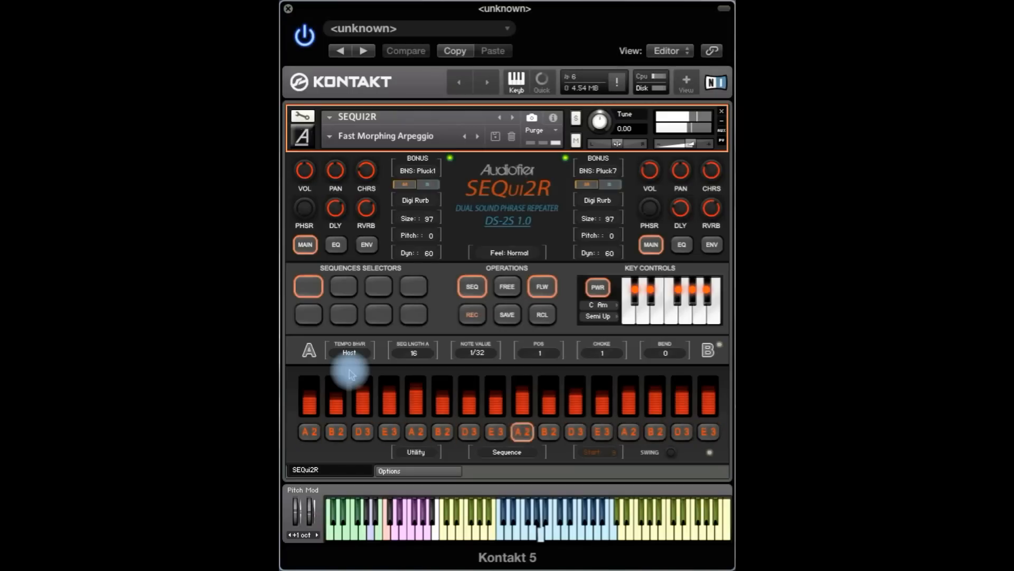
# Step to the Filter or Not preset and audition sequences 4 and 8.
pyautogui.click(378, 286)
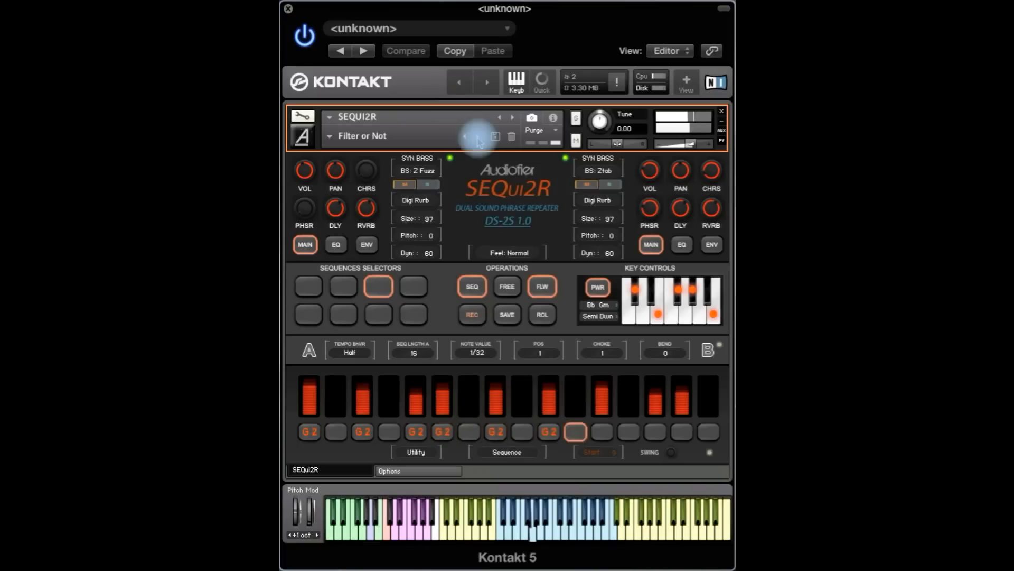
pyautogui.click(414, 287)
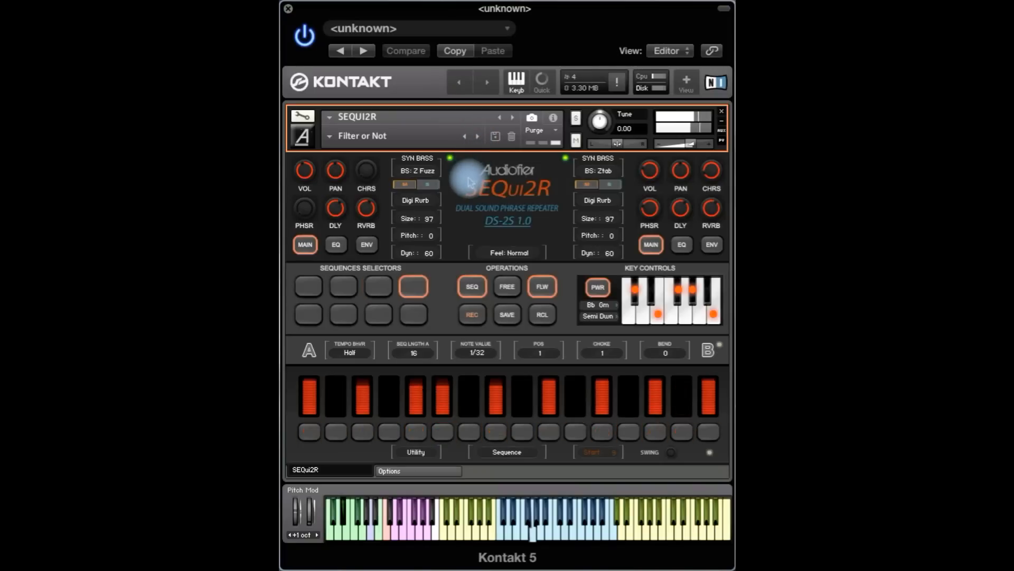
pyautogui.click(309, 350)
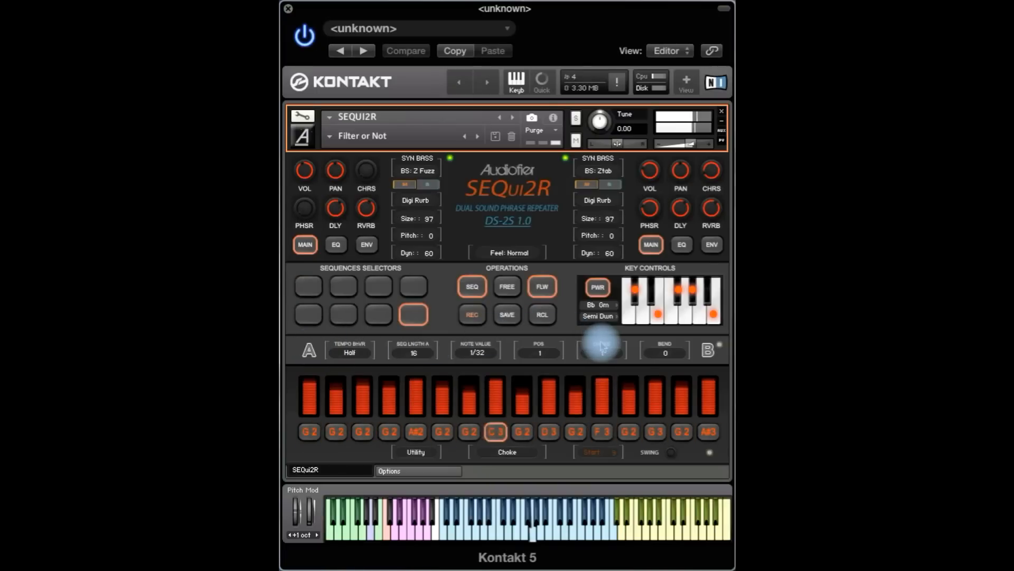
# Show the choke lane and set varying per-step choke levels on sequence 8.
pyautogui.click(495, 431)
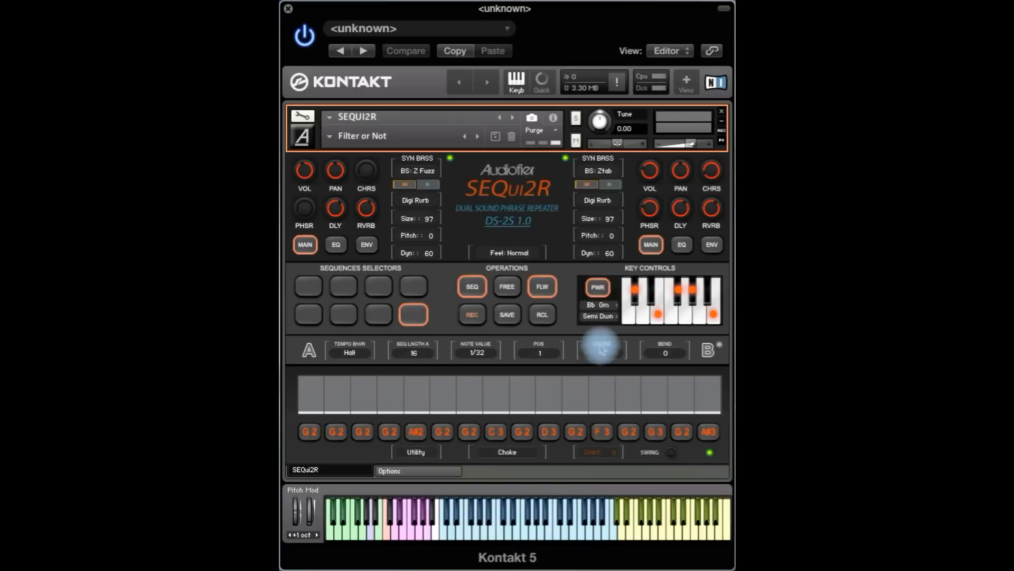
pyautogui.click(602, 350)
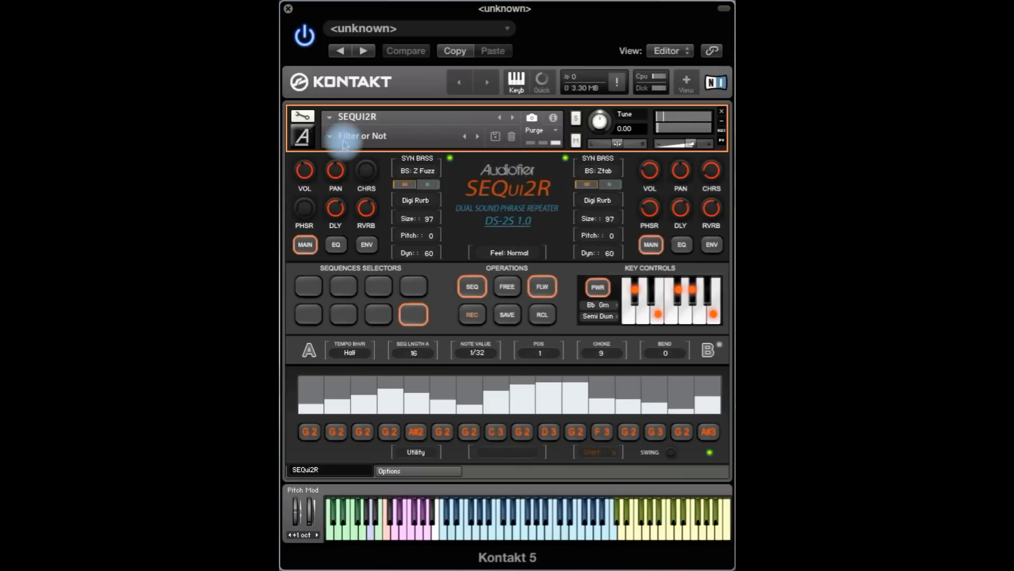
# Load Filtering Pulse4, audition sequences 8 and 7, then step to Finger Bass Into Synth.
pyautogui.click(329, 137)
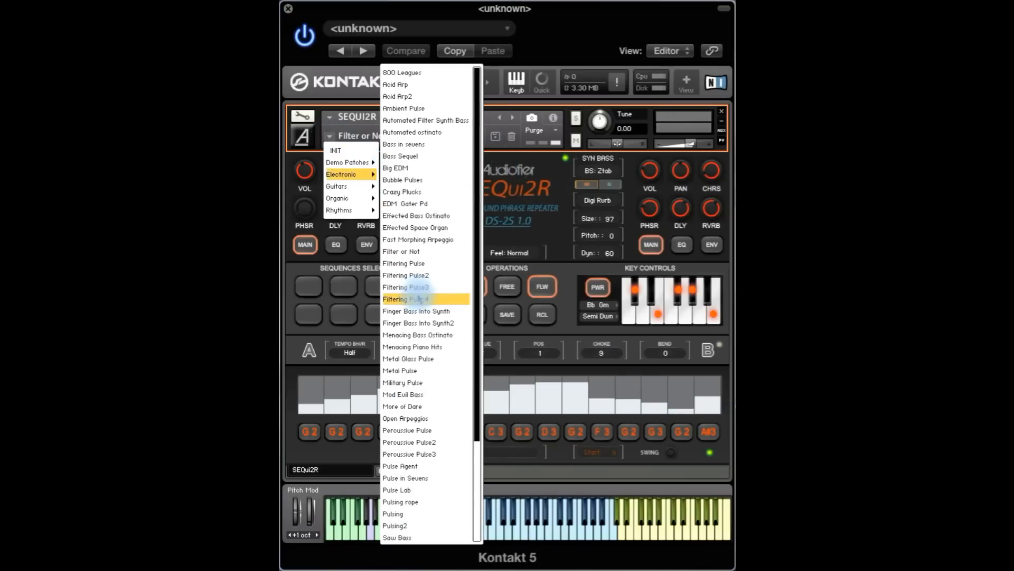
pyautogui.click(406, 299)
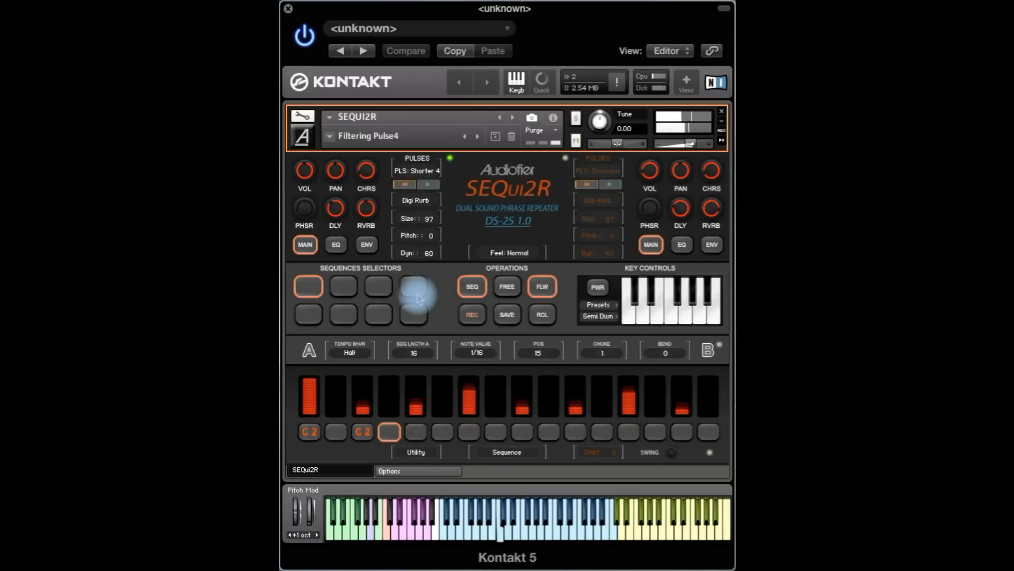
pyautogui.click(414, 314)
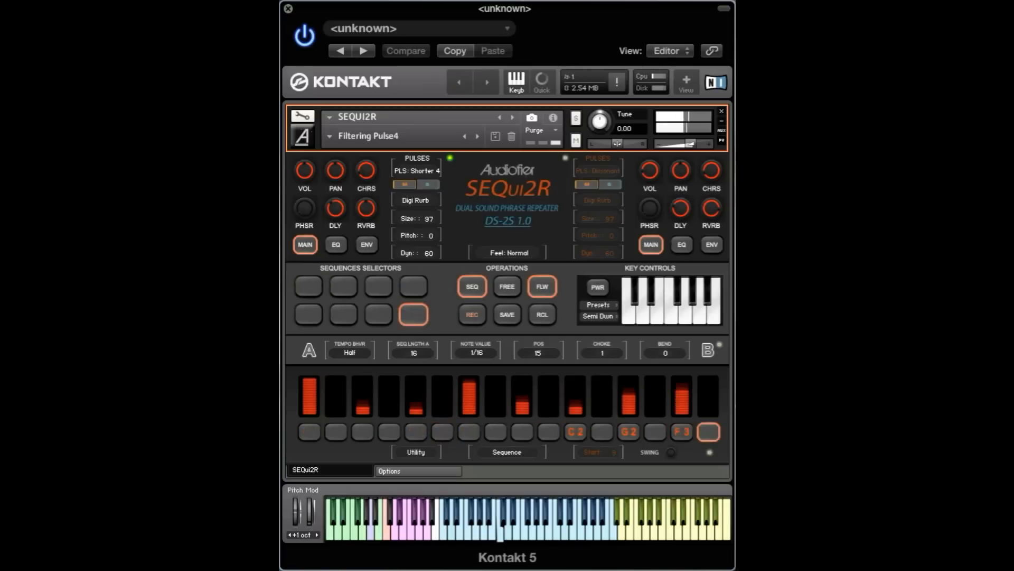
pyautogui.click(378, 315)
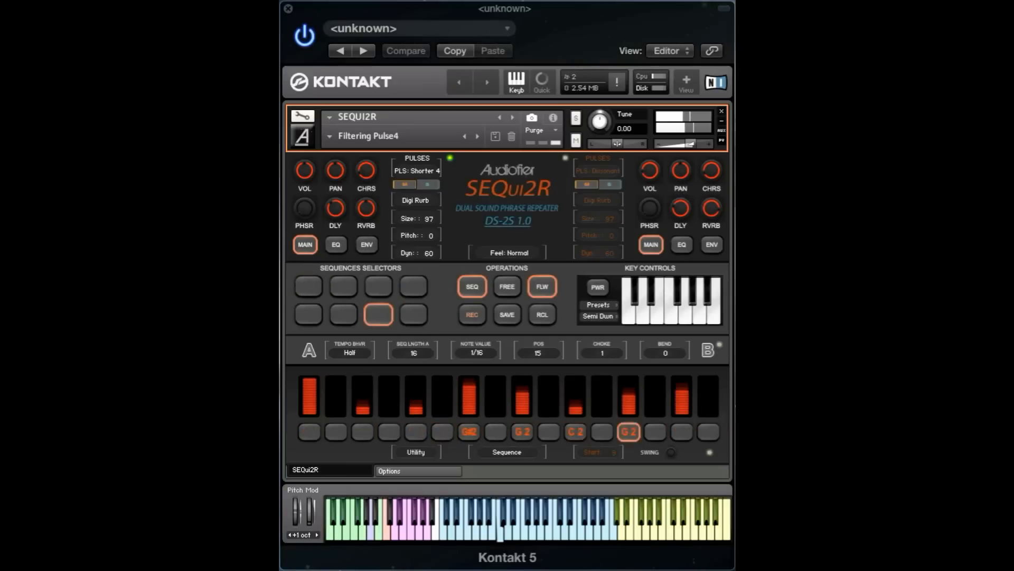
pyautogui.click(308, 285)
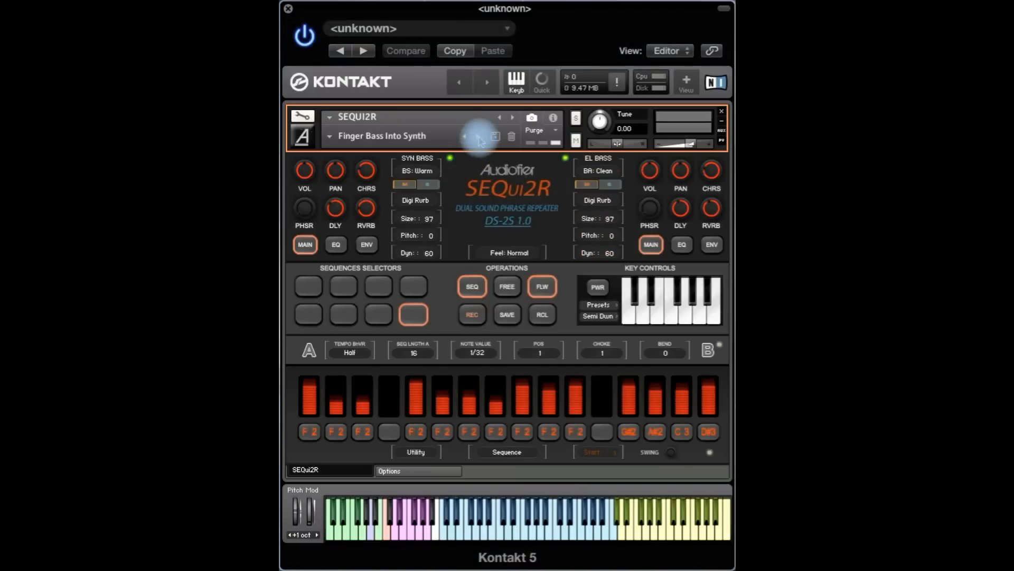
pyautogui.moveTo(471, 196)
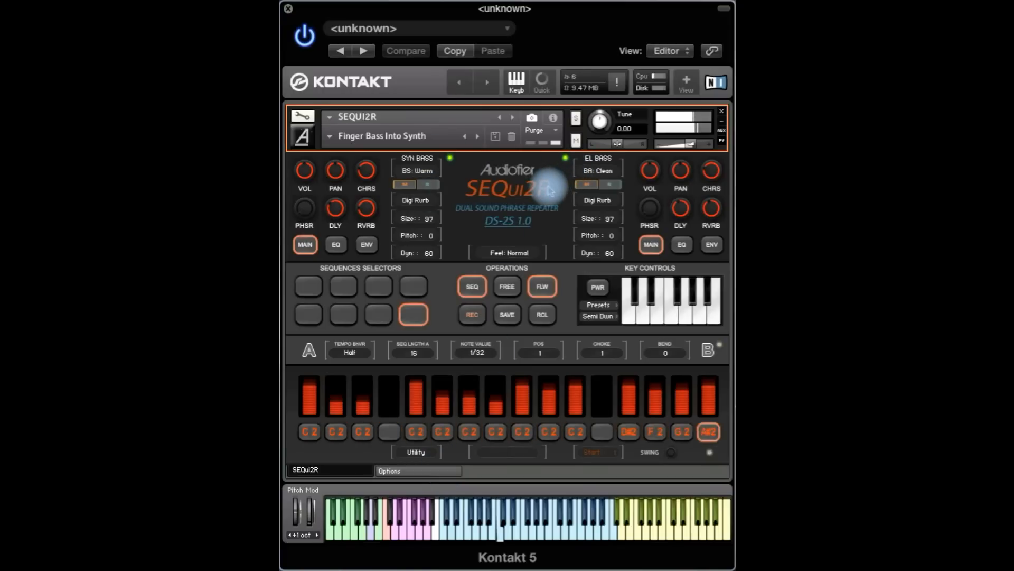
# Audition Finger Bass Into Synth sequences 4, 1, 6 and 8.
pyautogui.click(413, 285)
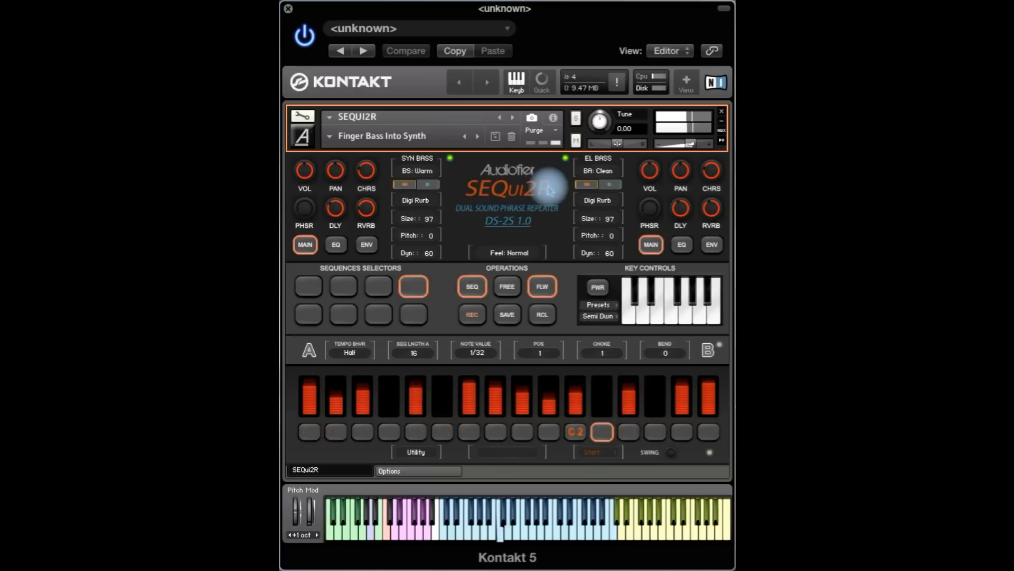
pyautogui.click(307, 285)
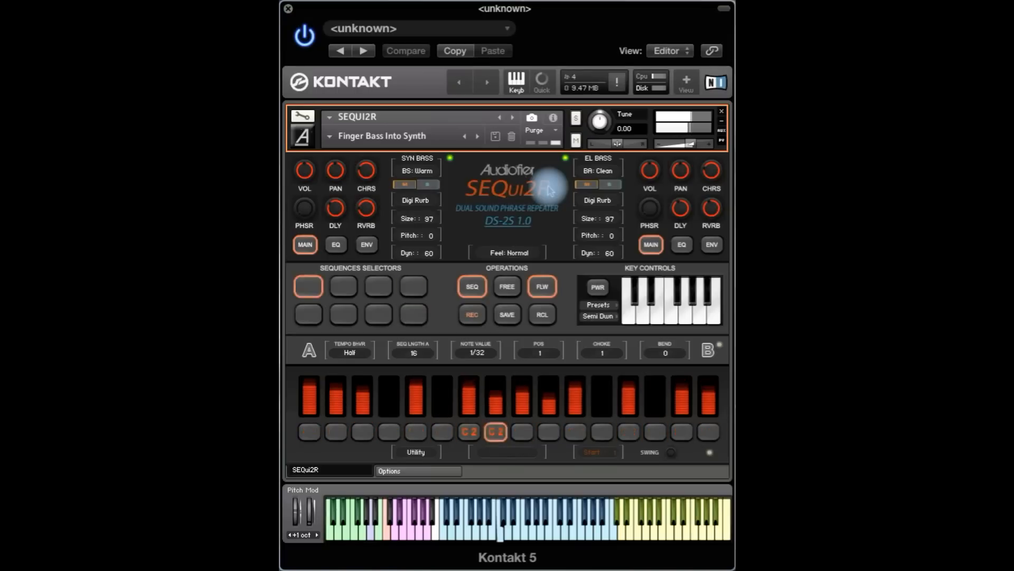
pyautogui.click(343, 314)
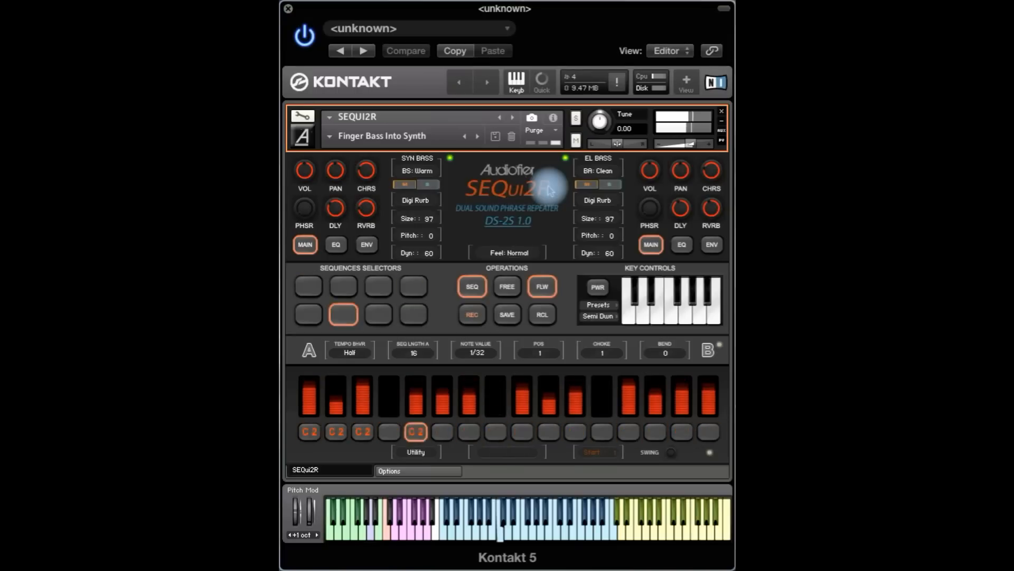
pyautogui.click(413, 315)
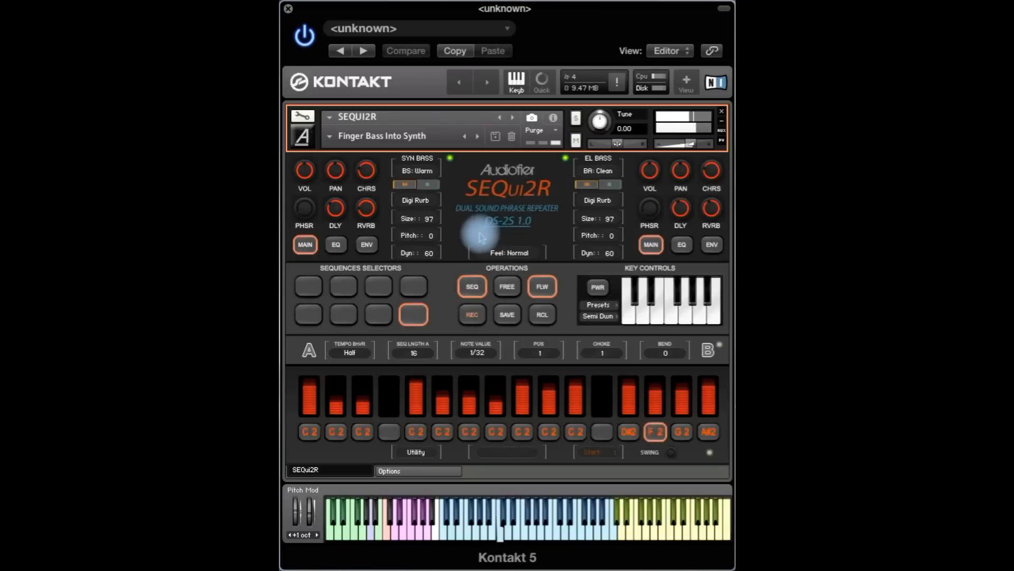
# Toggle a step button, audition sequences 2 and 1, and reopen the preset list.
pyautogui.click(548, 431)
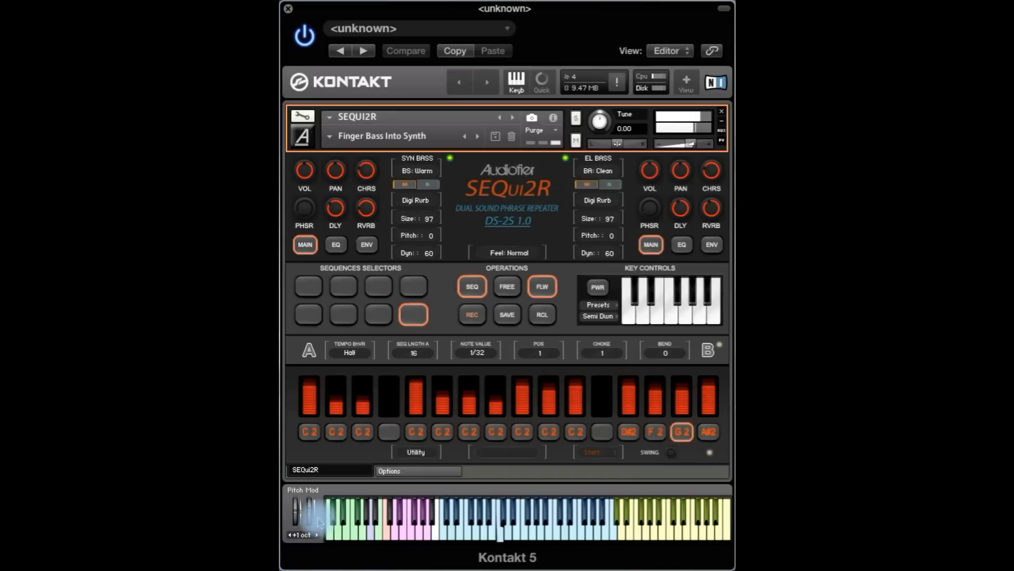
pyautogui.click(343, 286)
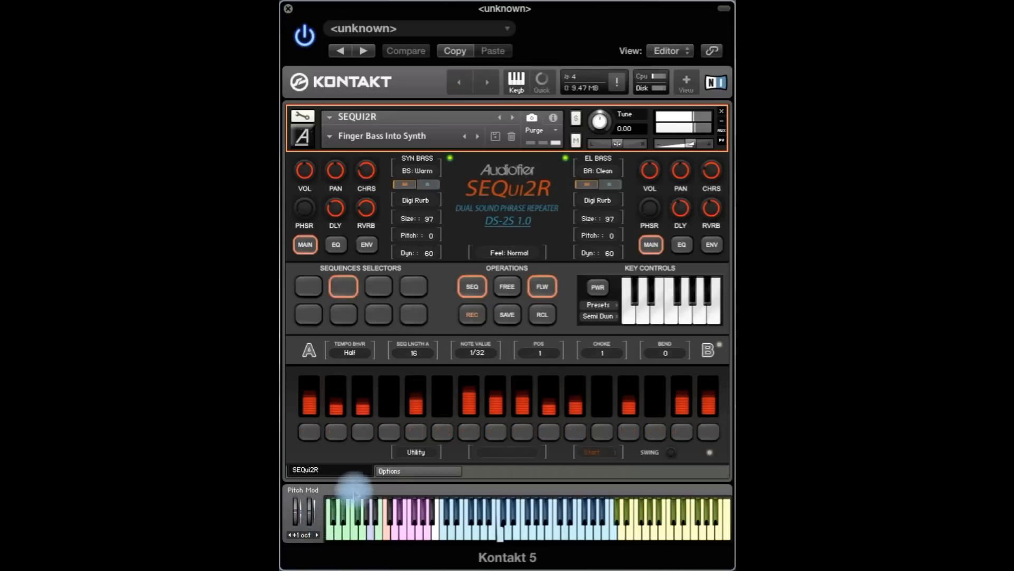
pyautogui.click(308, 287)
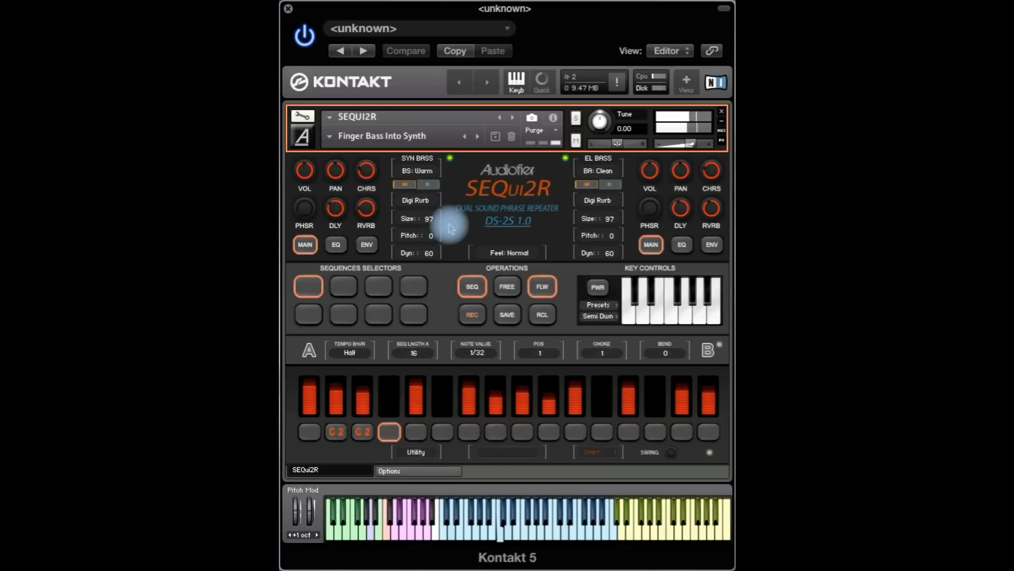
pyautogui.click(378, 315)
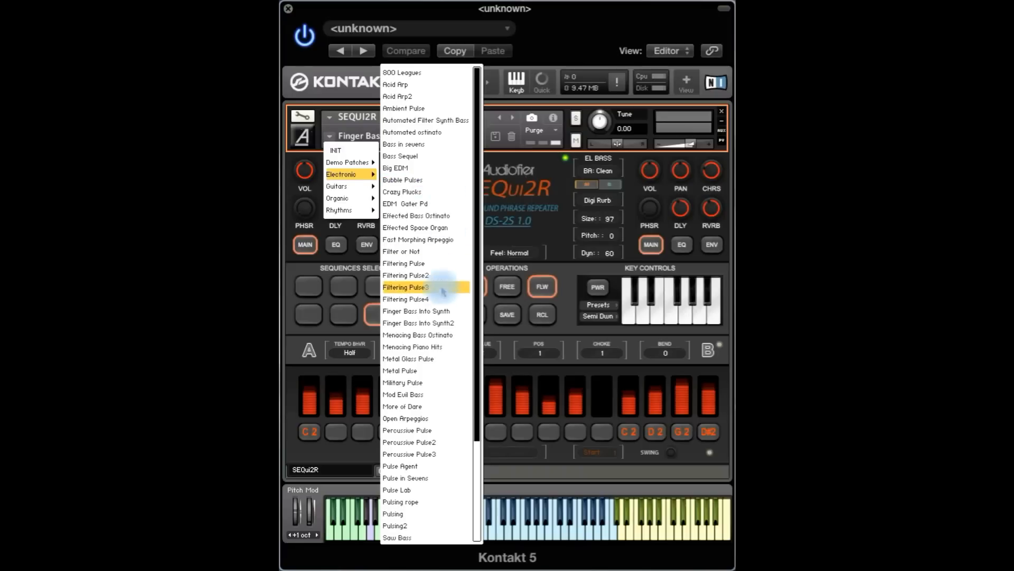
pyautogui.moveTo(424, 347)
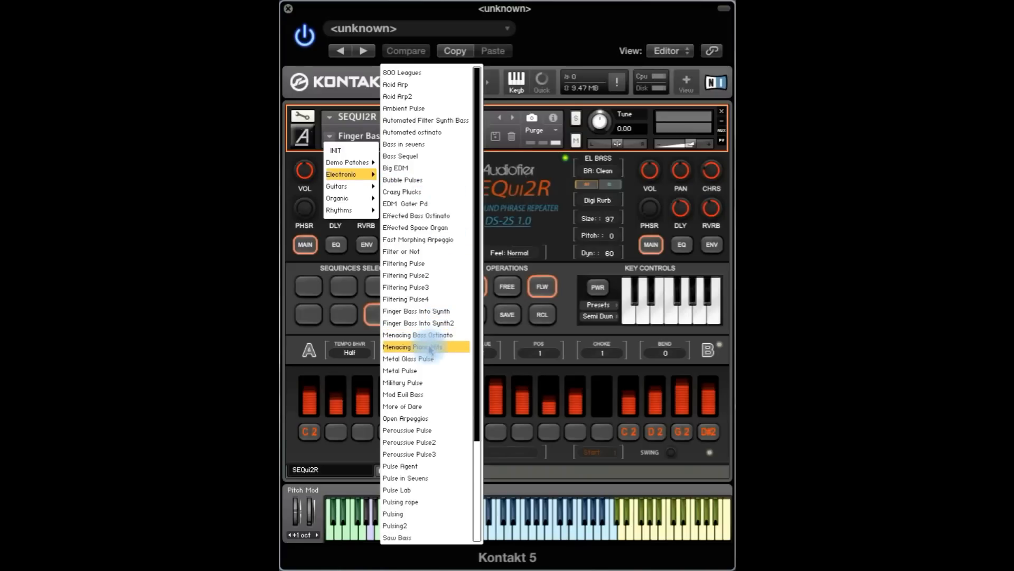
# Load Menacing Piano Hits and audition sequences 4, 1, 3 and 1.
pyautogui.click(413, 347)
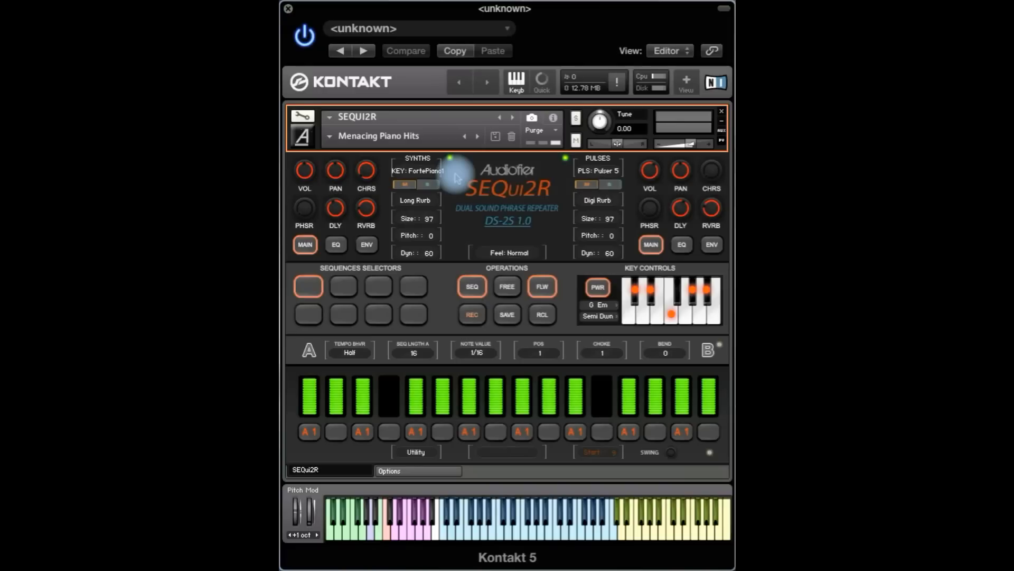
pyautogui.moveTo(595, 170)
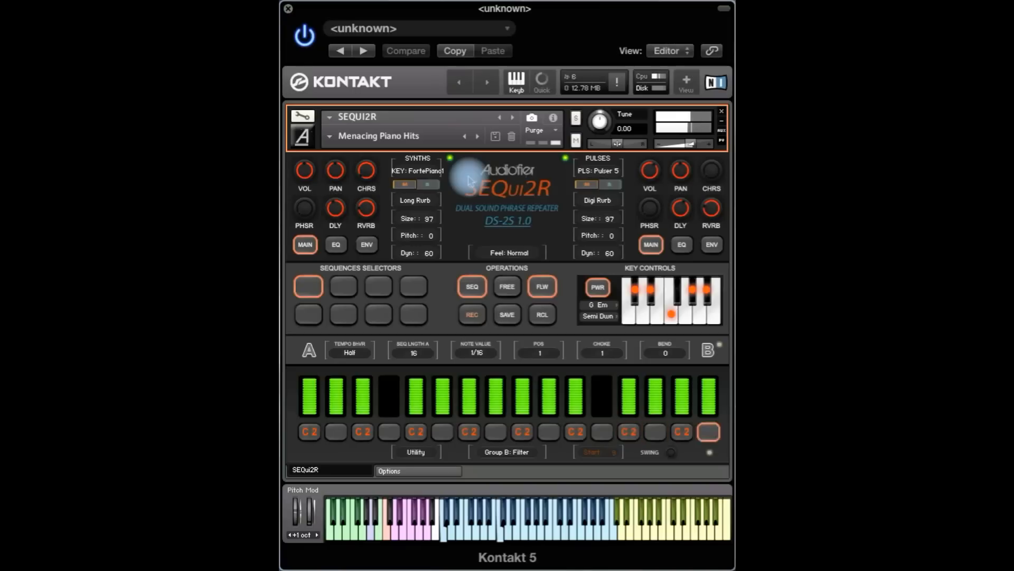
pyautogui.click(413, 287)
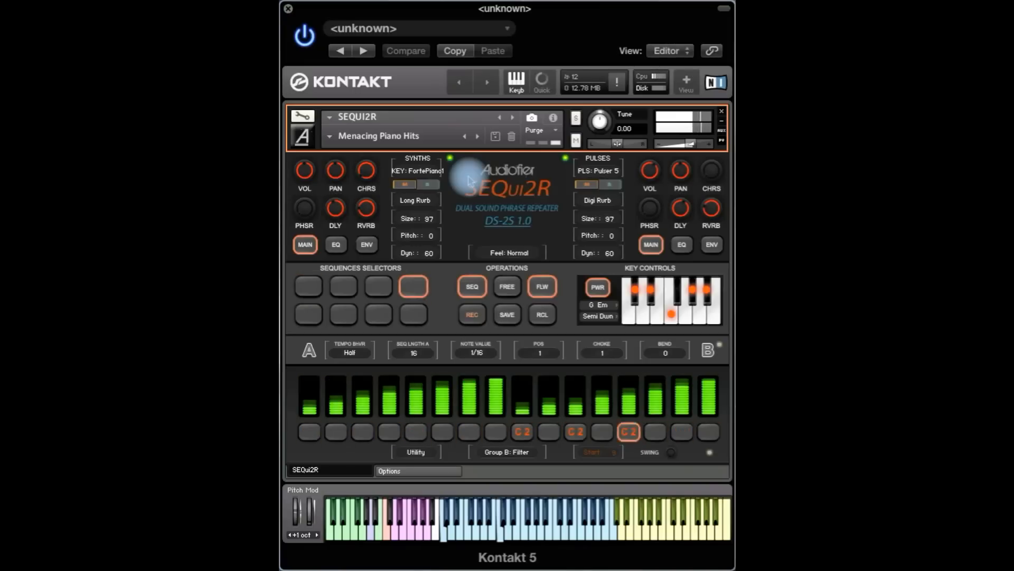
pyautogui.click(307, 286)
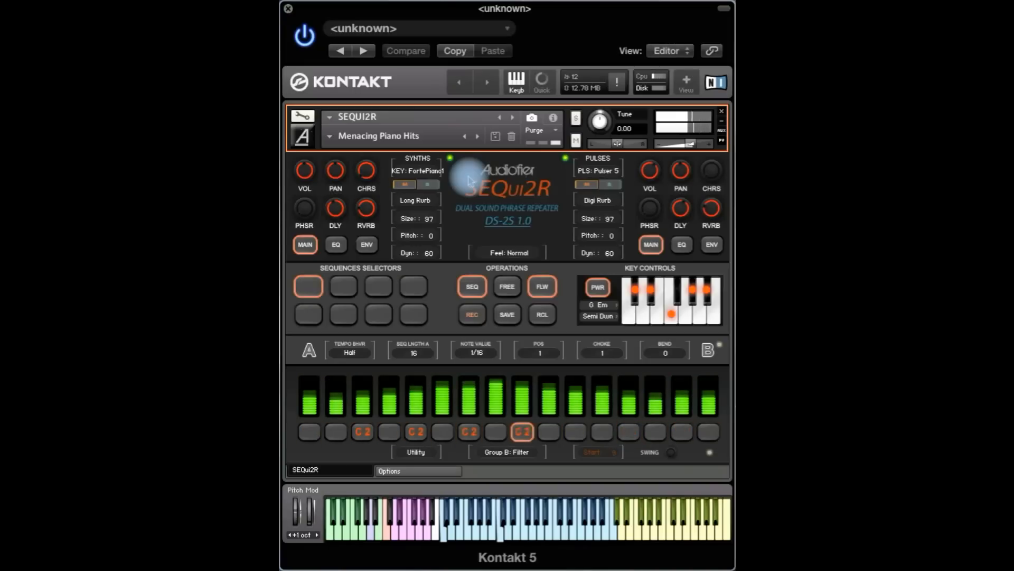
pyautogui.click(379, 287)
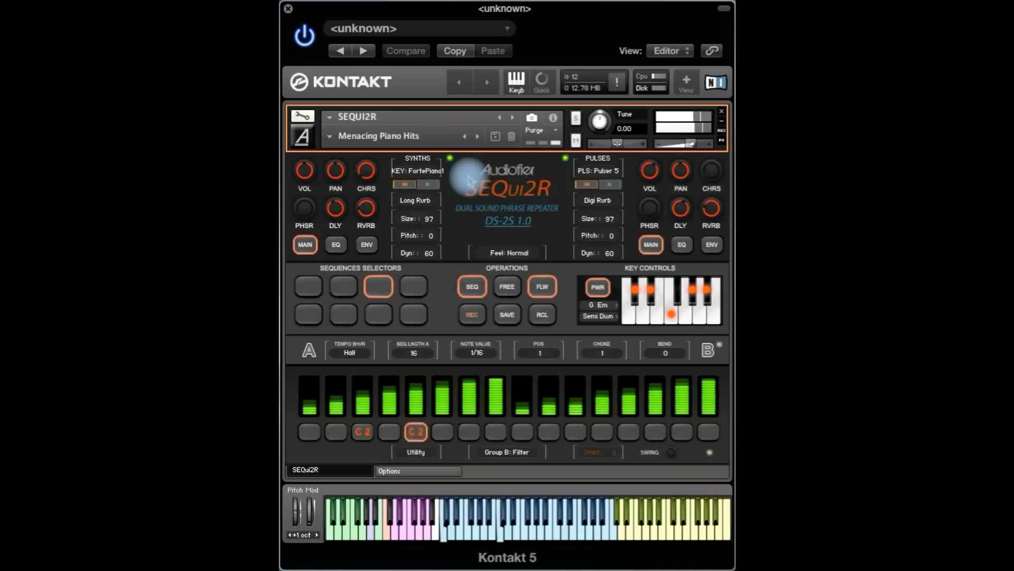
pyautogui.click(307, 286)
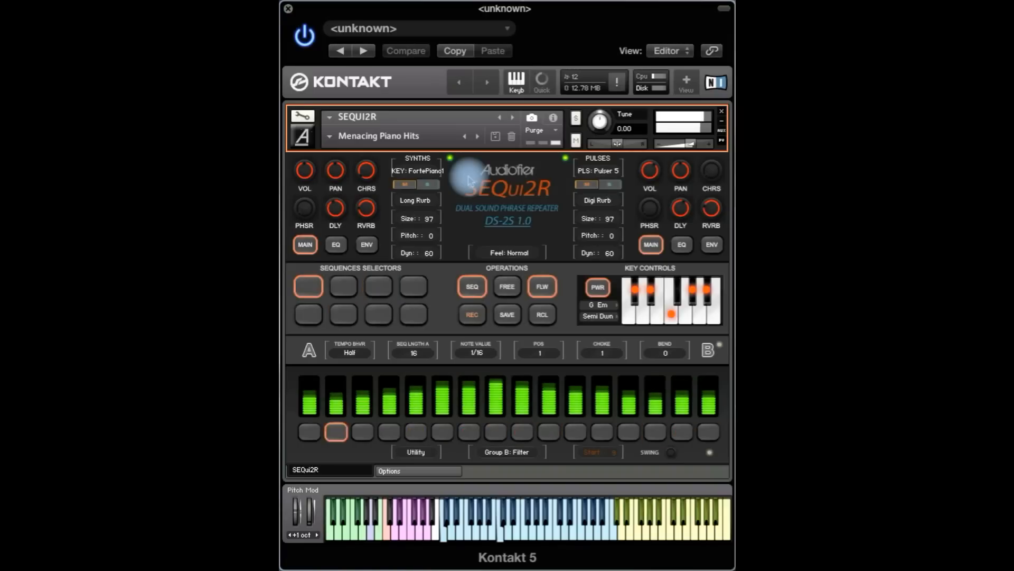
# Audition sequences 7, 1 and 2, toggle a step button, and reopen the preset list.
pyautogui.click(379, 314)
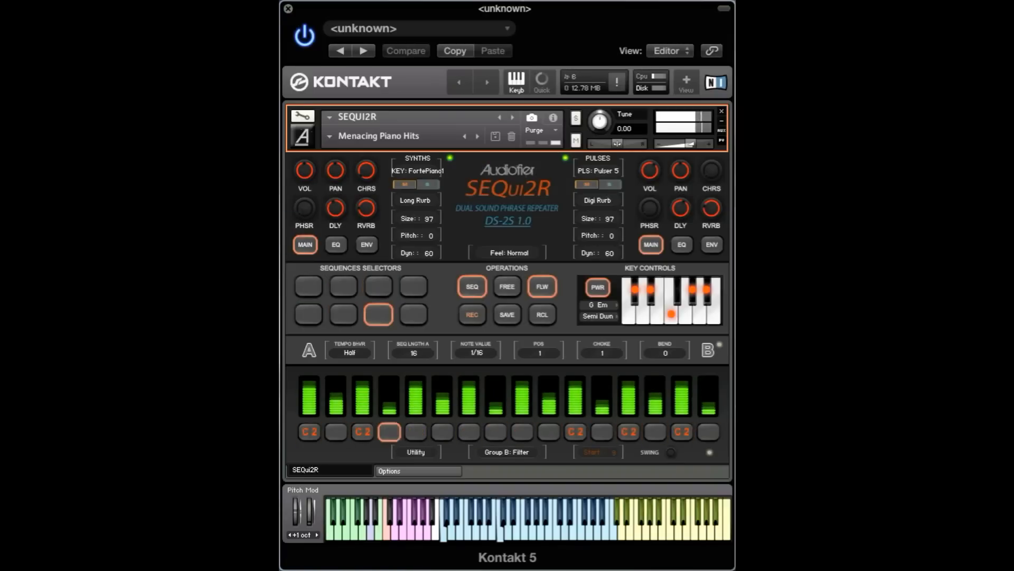
pyautogui.click(308, 286)
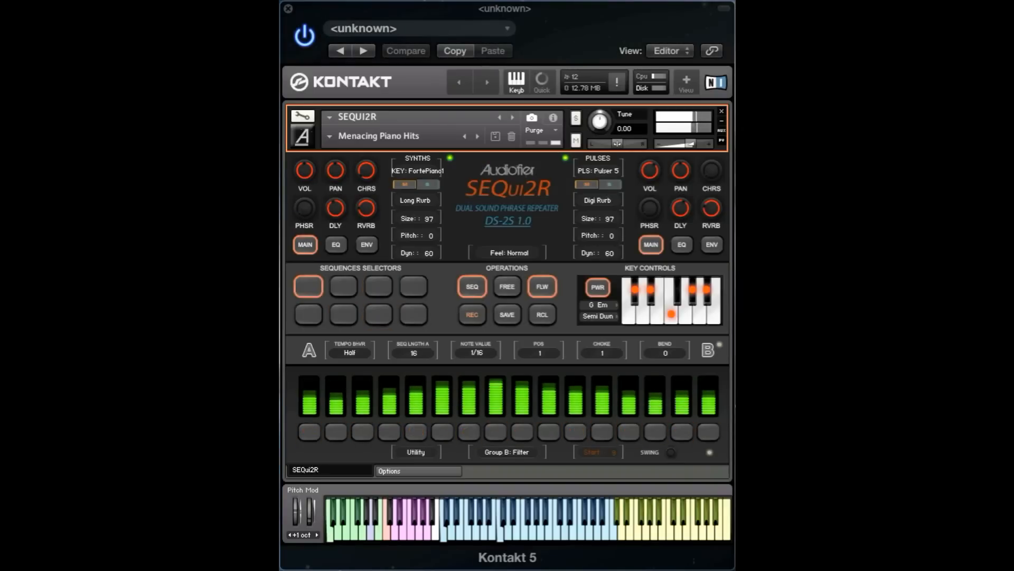
pyautogui.click(343, 286)
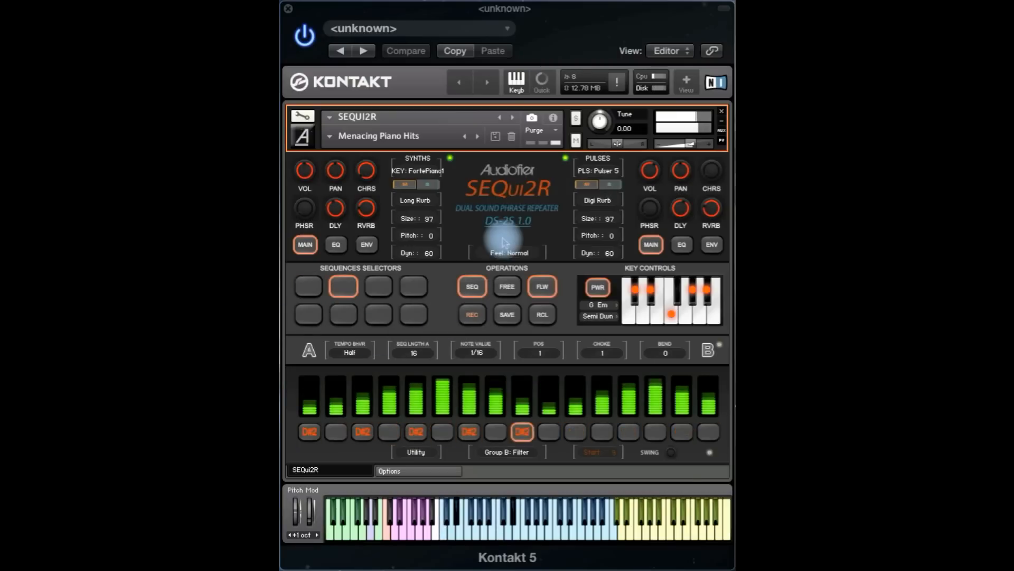
pyautogui.click(442, 431)
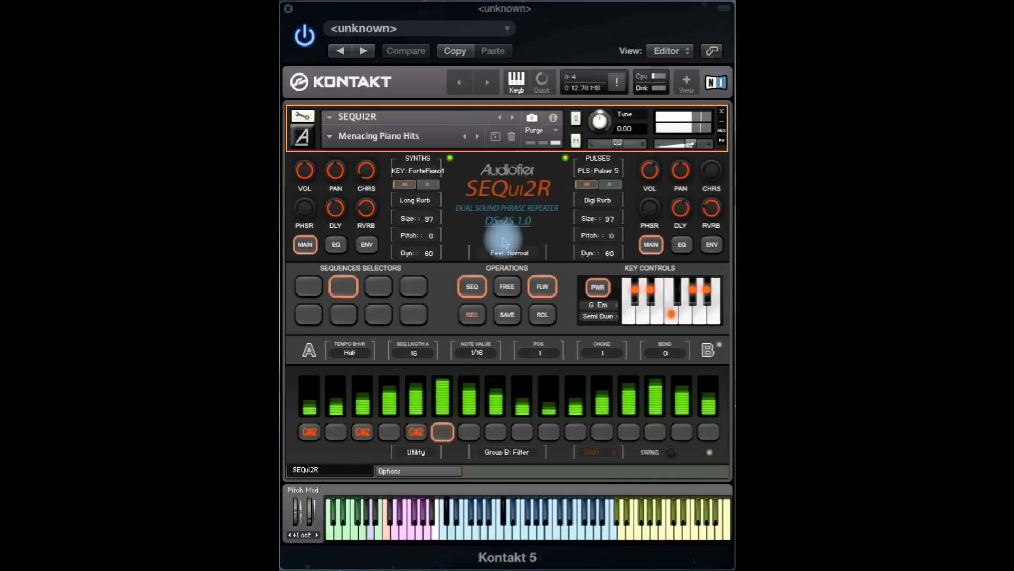
pyautogui.click(309, 431)
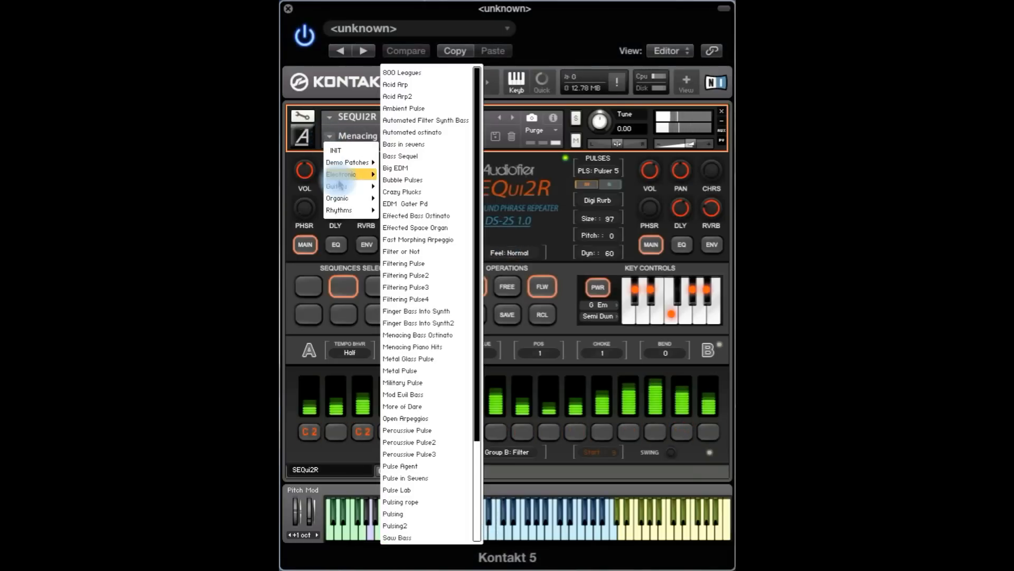
pyautogui.moveTo(427, 370)
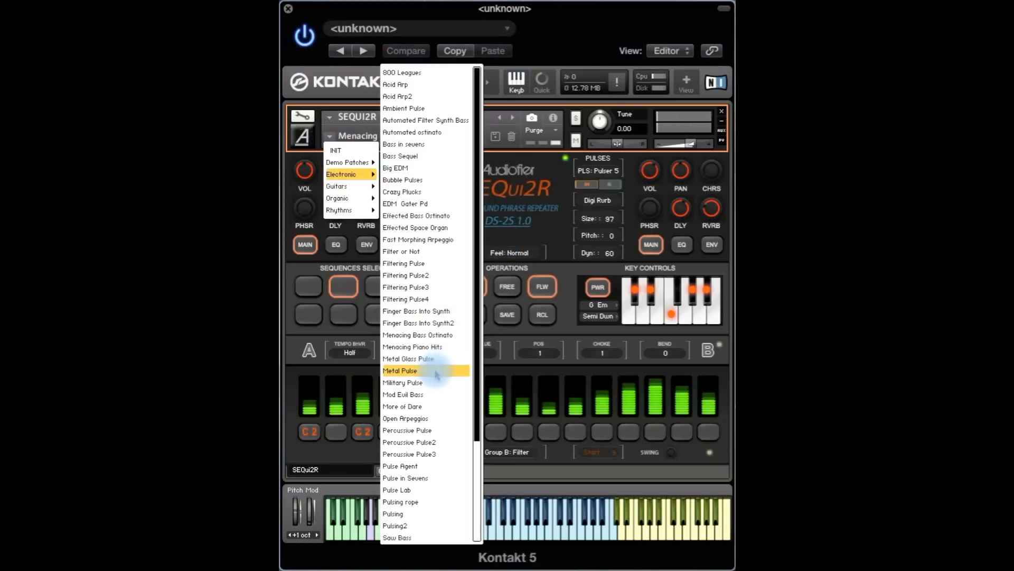
# Load Metal Pulse, audition sequences 4 and 6, and show sound A's envelope settings.
pyautogui.click(399, 370)
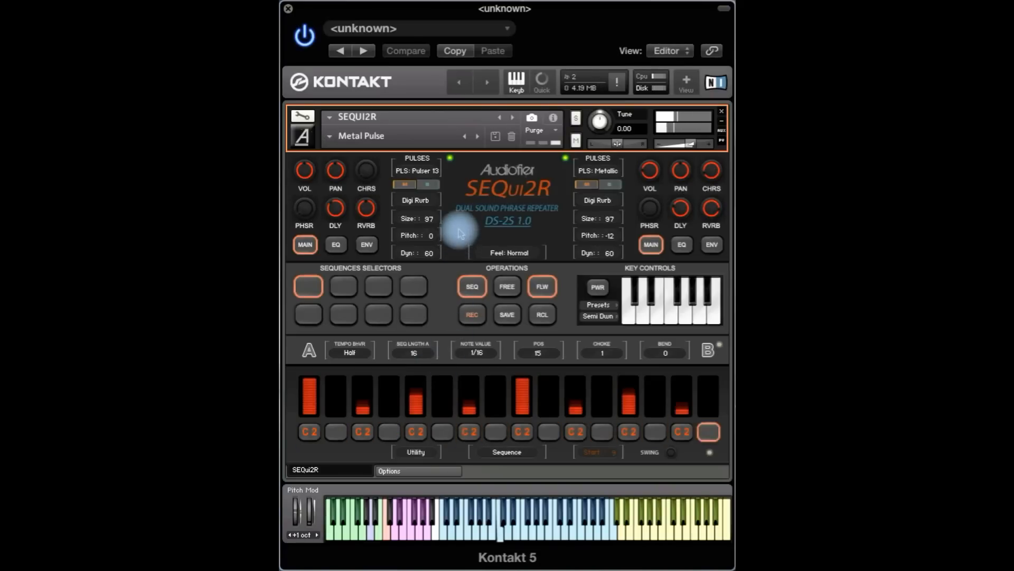
pyautogui.click(601, 431)
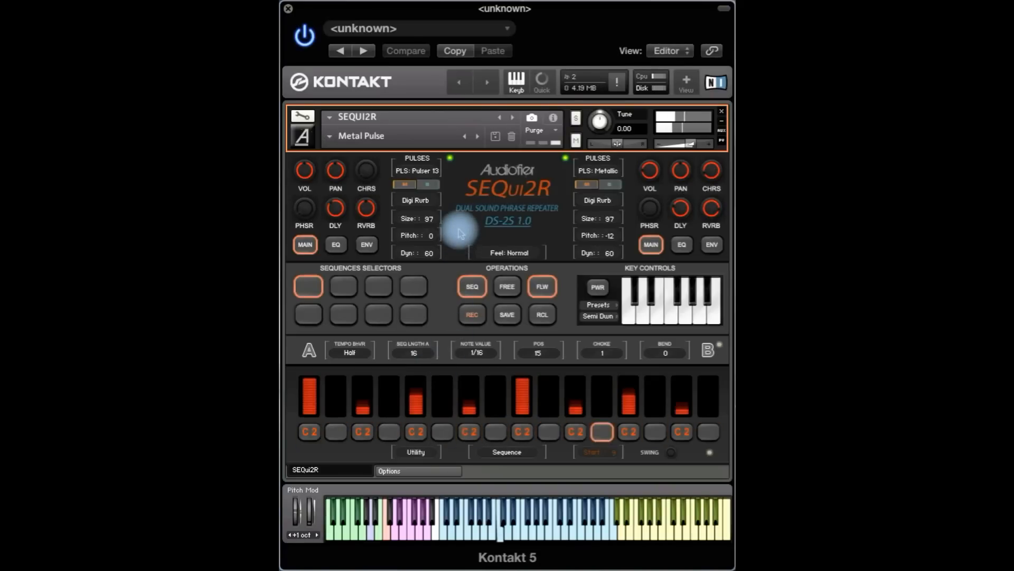
pyautogui.click(413, 286)
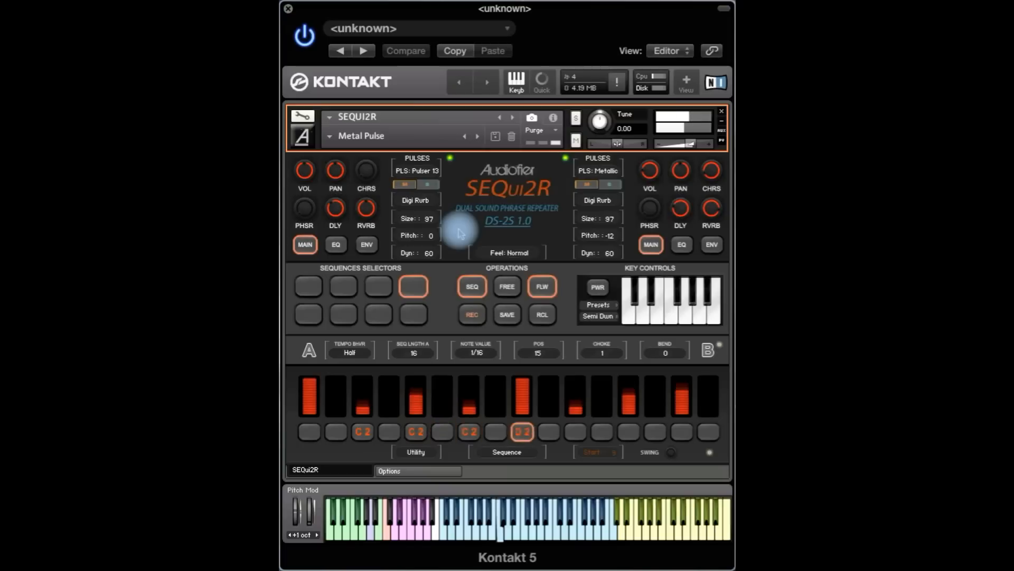
pyautogui.click(307, 315)
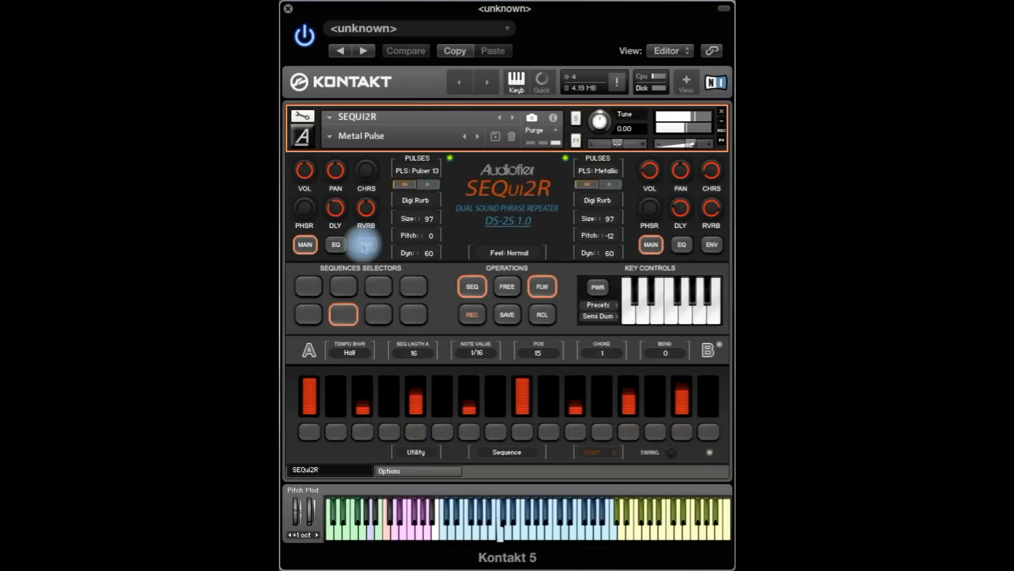
pyautogui.click(367, 244)
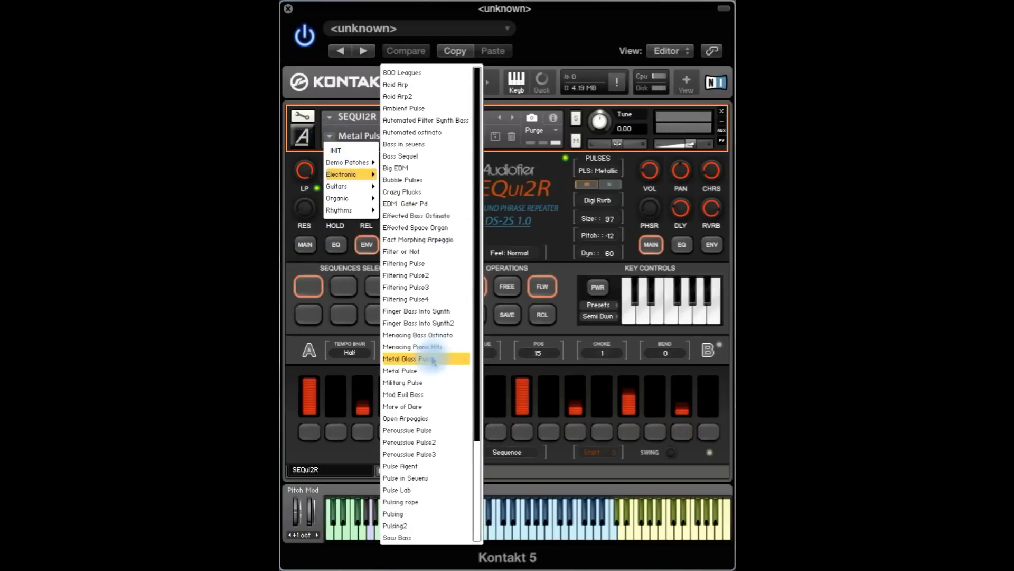
# Load More of Dare and audition its fourth, first and second stored sequences.
pyautogui.click(402, 406)
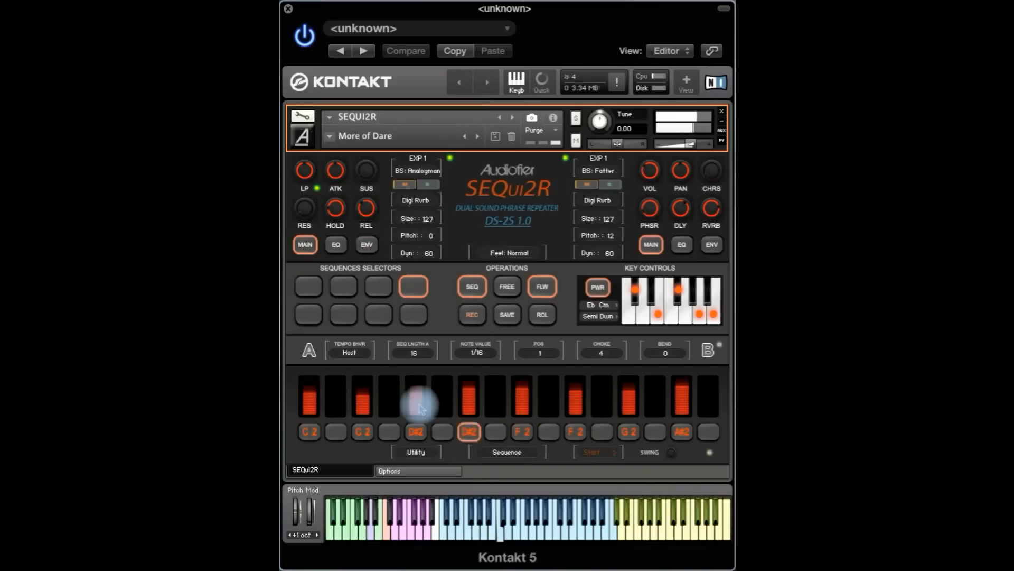
pyautogui.click(708, 431)
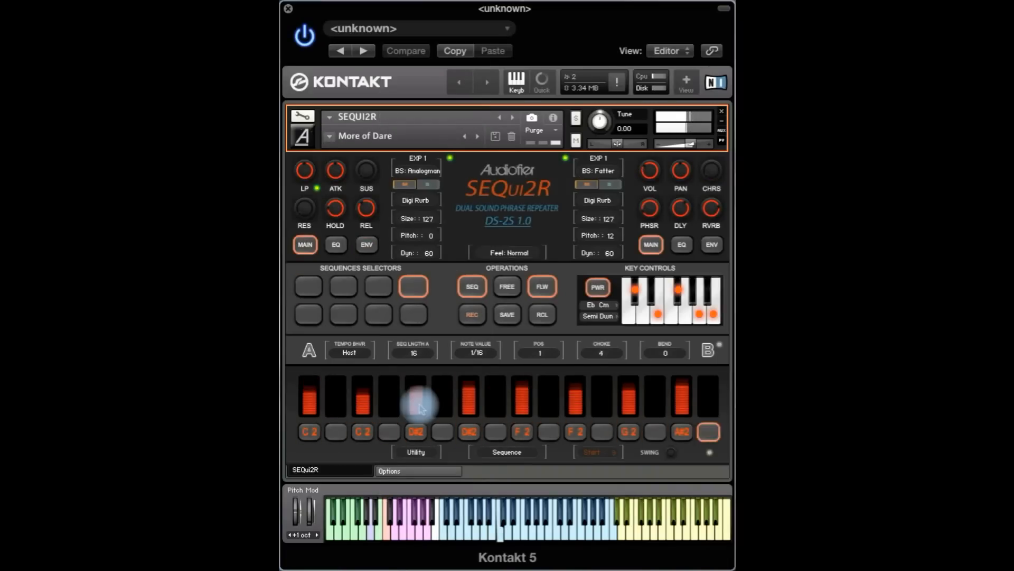
pyautogui.click(308, 286)
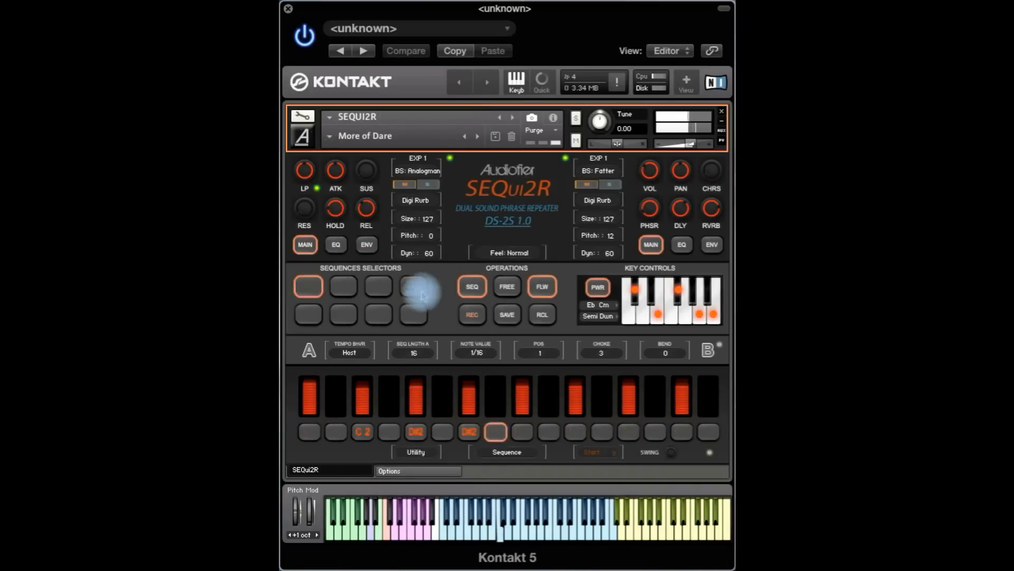
pyautogui.click(342, 315)
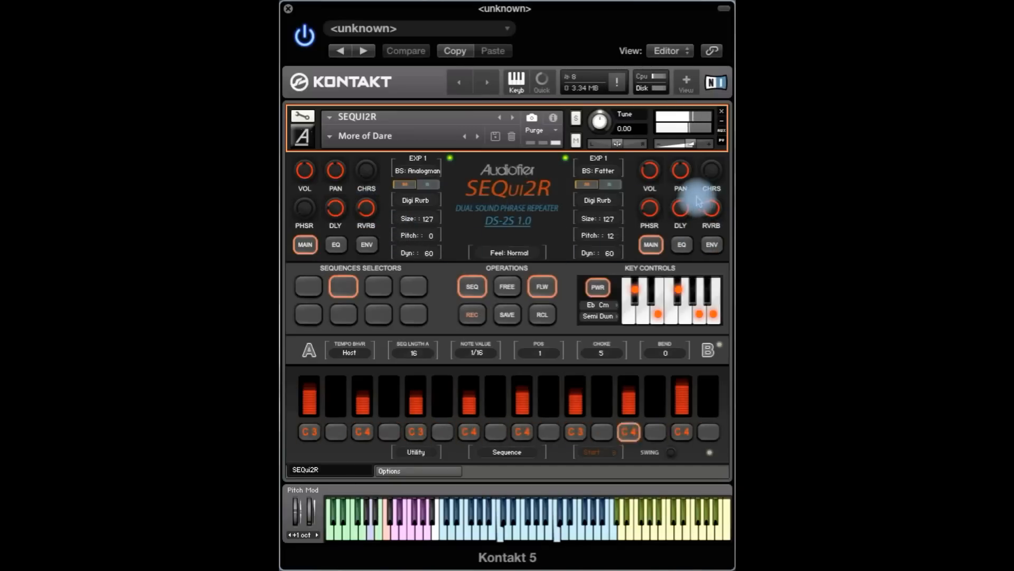
pyautogui.click(367, 244)
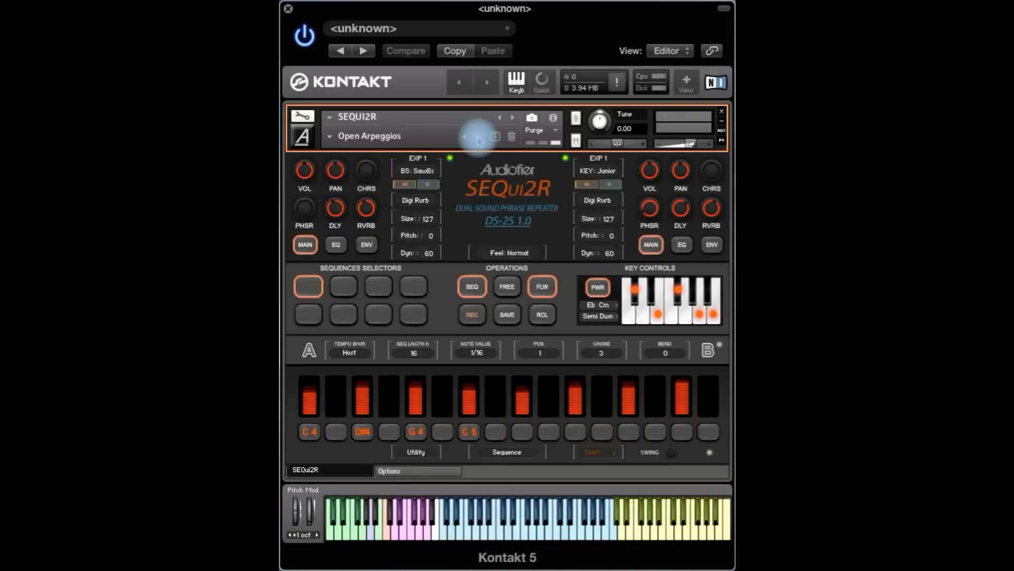
pyautogui.moveTo(469, 218)
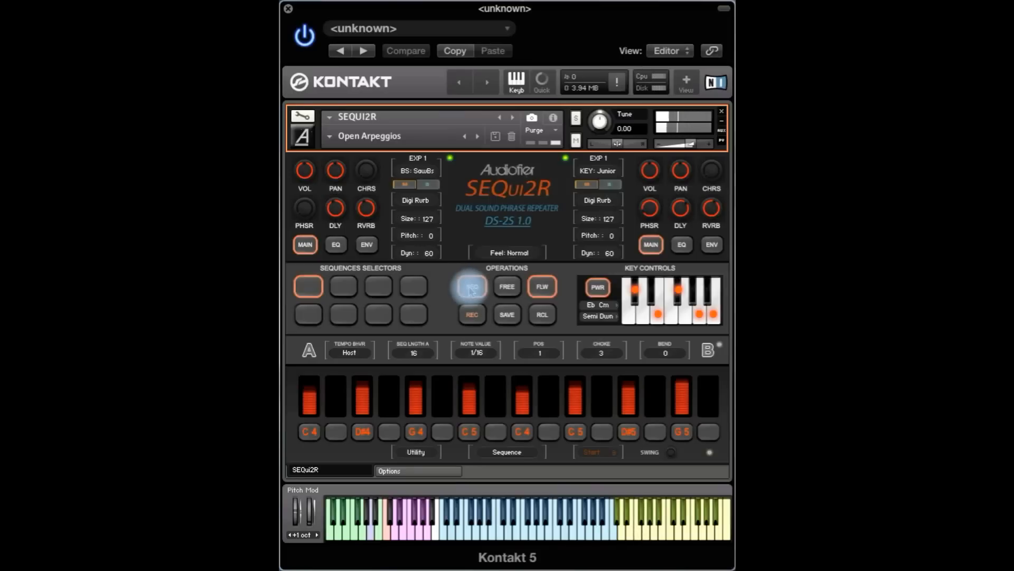
# Audition Open Arpeggios' fourth and sixth stored sequences.
pyautogui.click(472, 287)
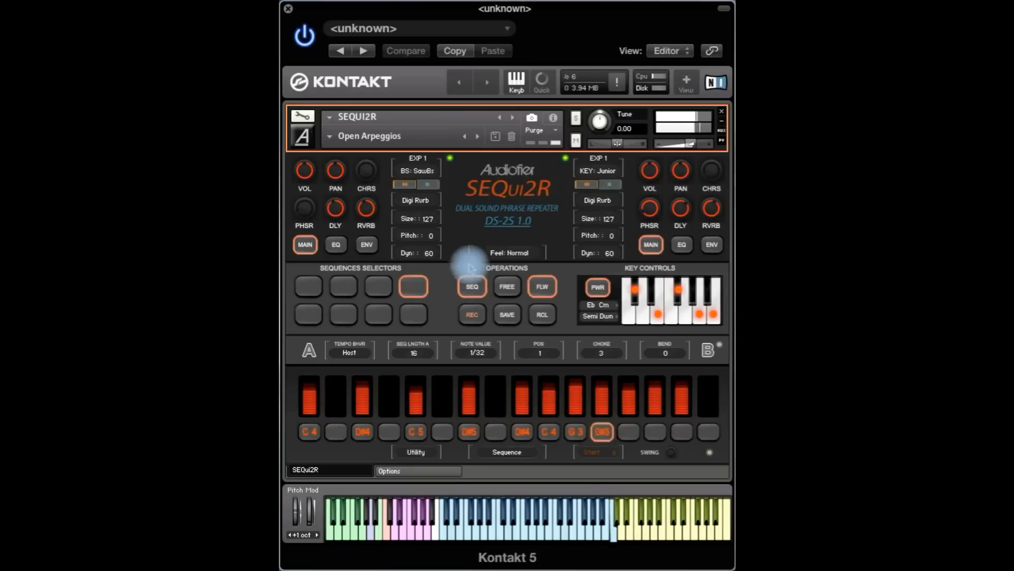
pyautogui.click(380, 285)
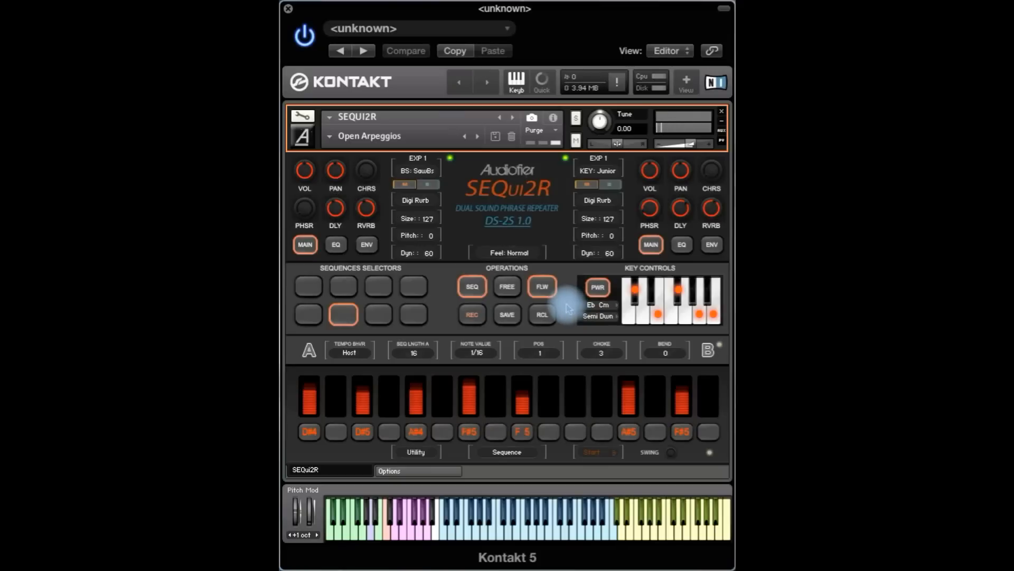
pyautogui.click(362, 431)
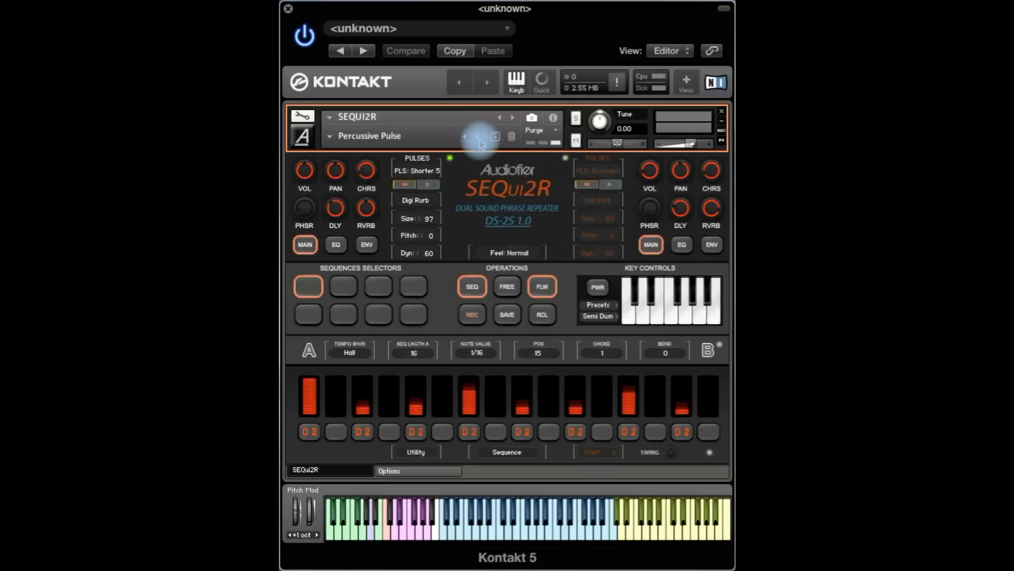
# Load Percussive Pulse and compare its first and second stored sequences.
pyautogui.click(575, 431)
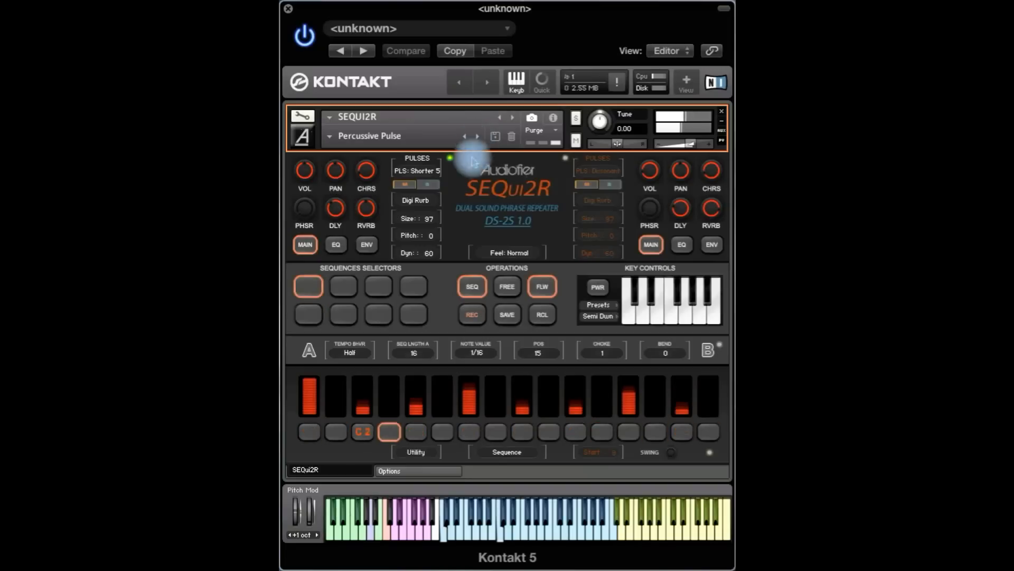
pyautogui.moveTo(453, 275)
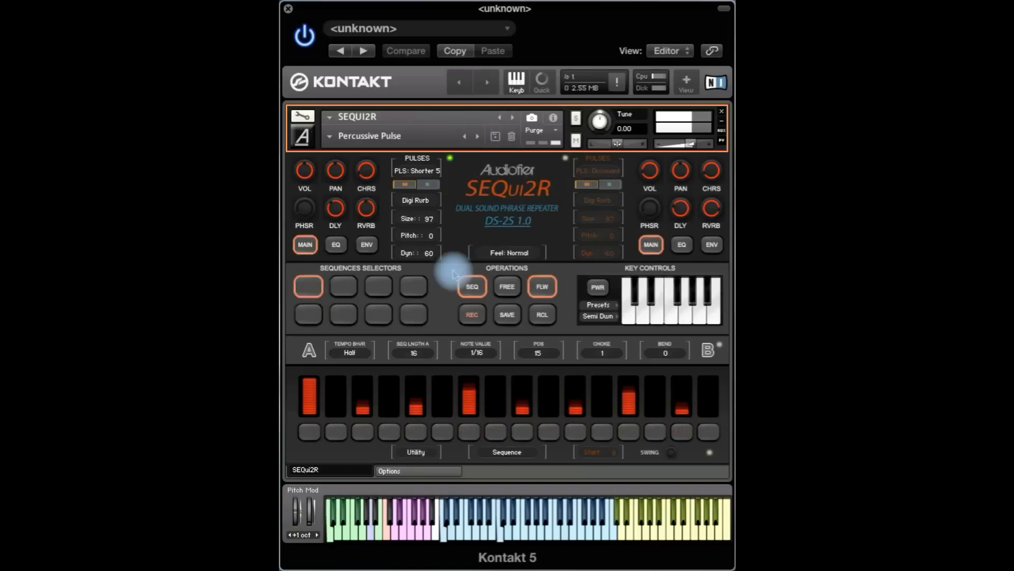
pyautogui.click(343, 287)
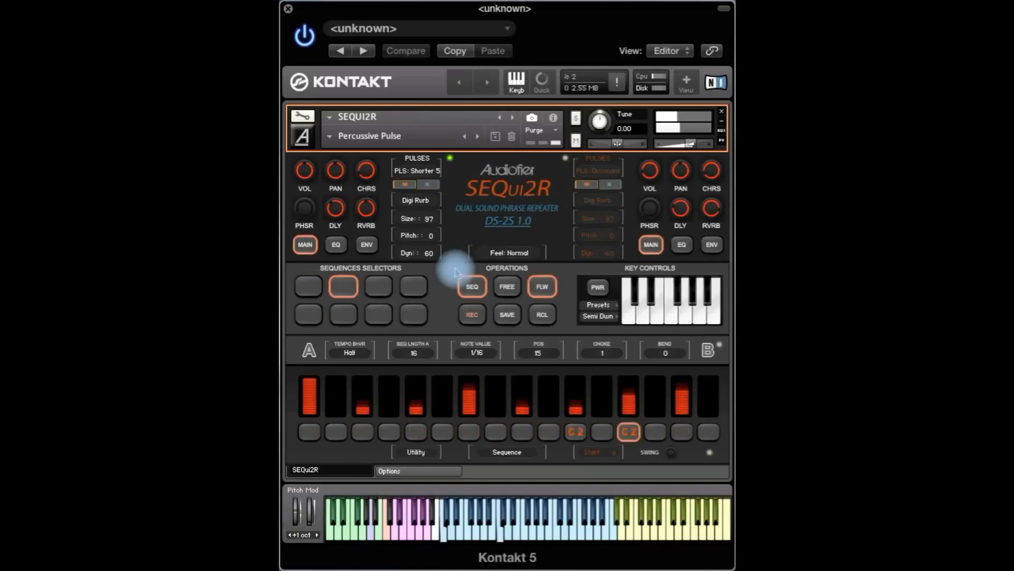
pyautogui.click(307, 287)
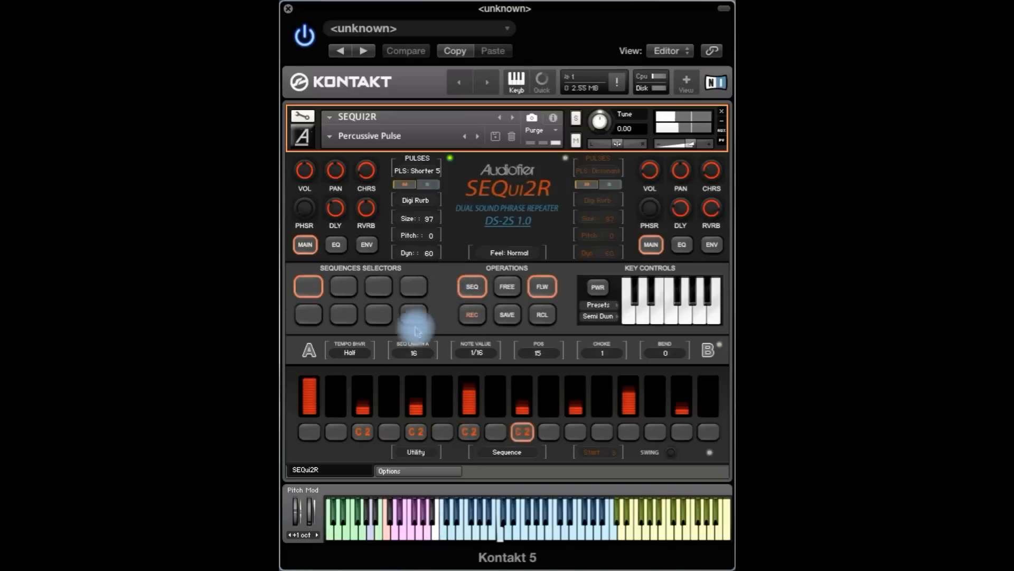
# Set Tempo Bhvr from Half to Host and compare sequences 1 and 2 again.
pyautogui.click(349, 353)
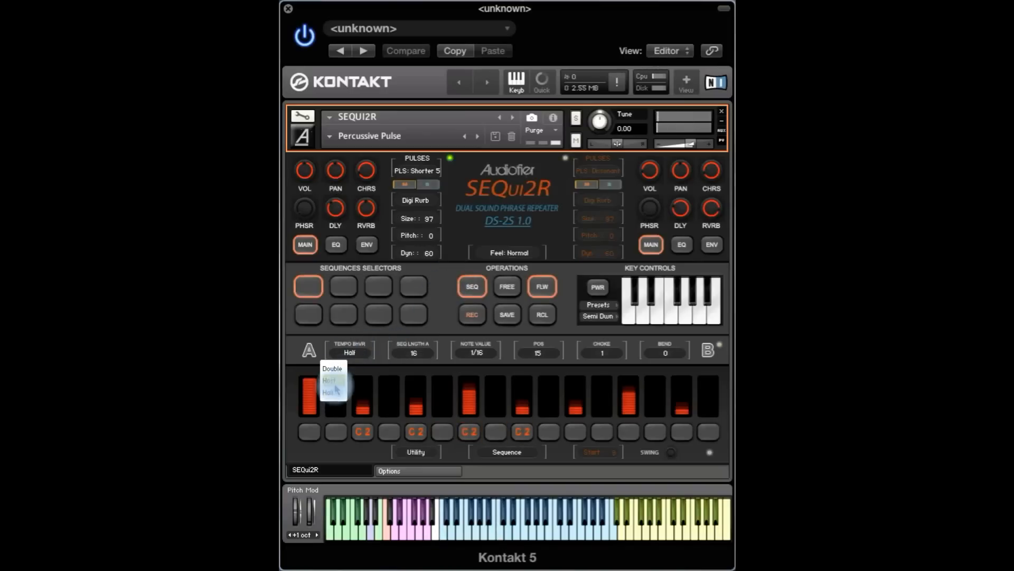
pyautogui.click(332, 380)
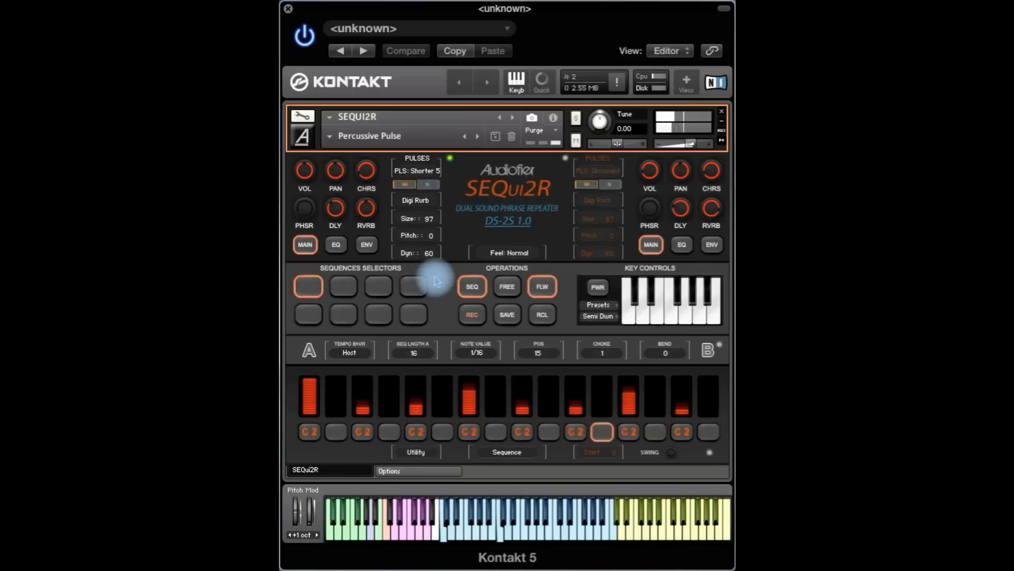
pyautogui.click(342, 286)
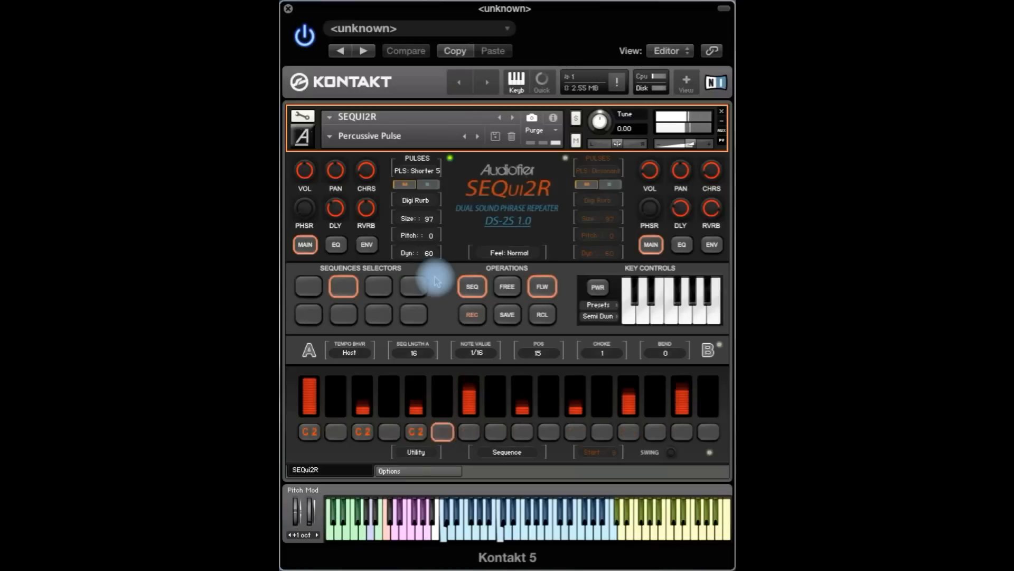
pyautogui.click(307, 286)
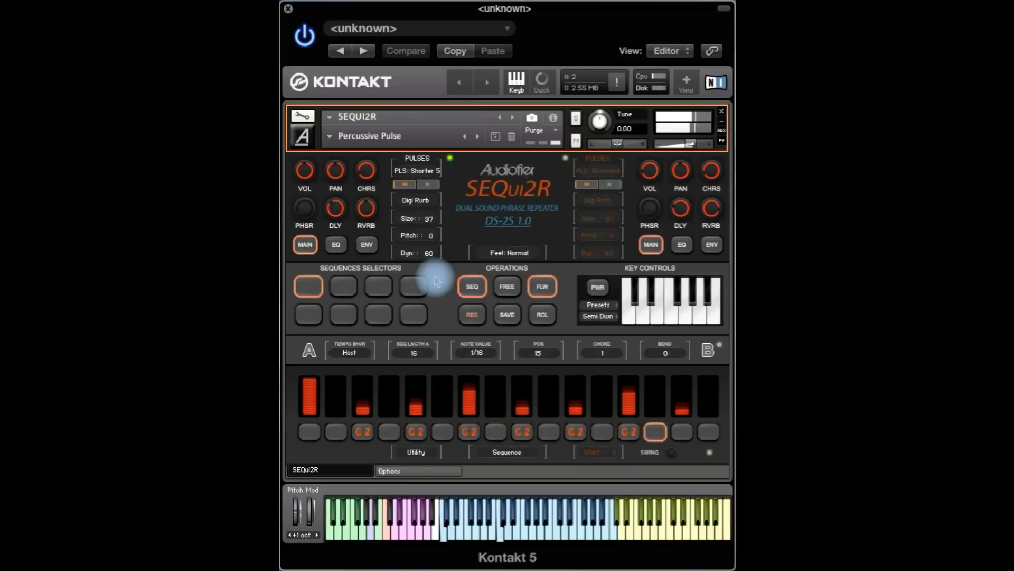
pyautogui.click(344, 315)
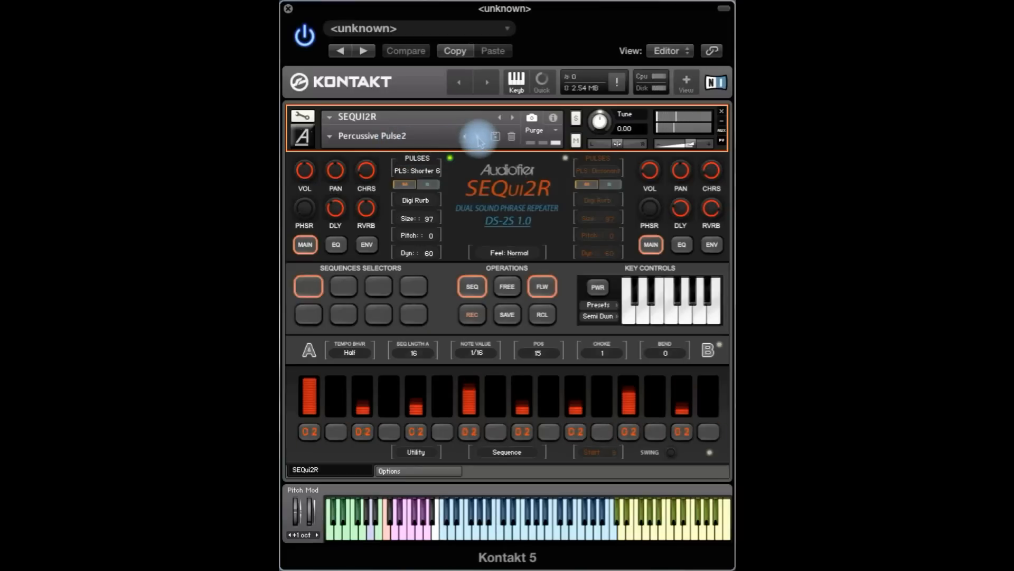
# Advance through Percussive Pulse2 to Percussive Pulse3 with its G3 pattern.
pyautogui.click(477, 136)
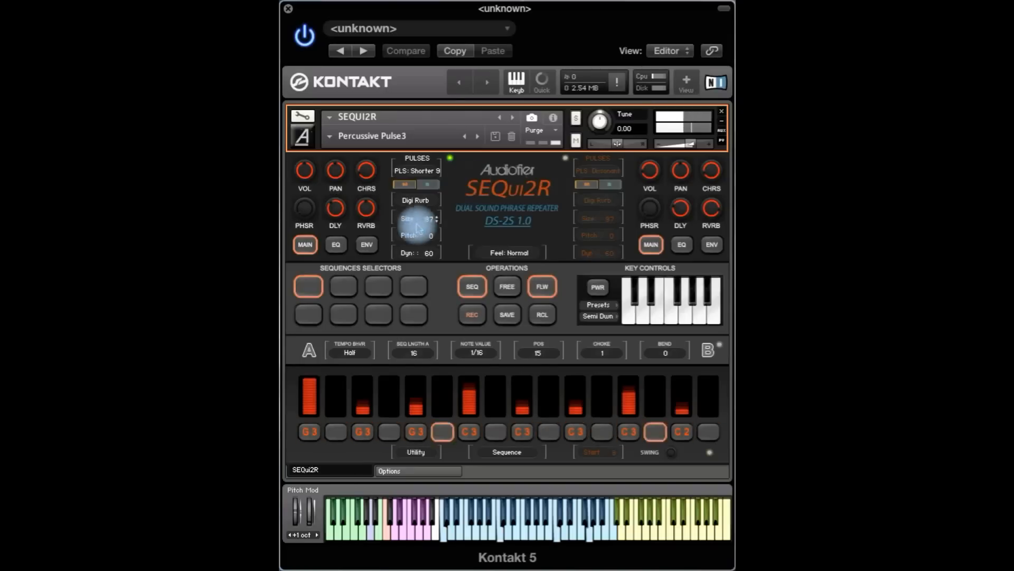
pyautogui.click(367, 244)
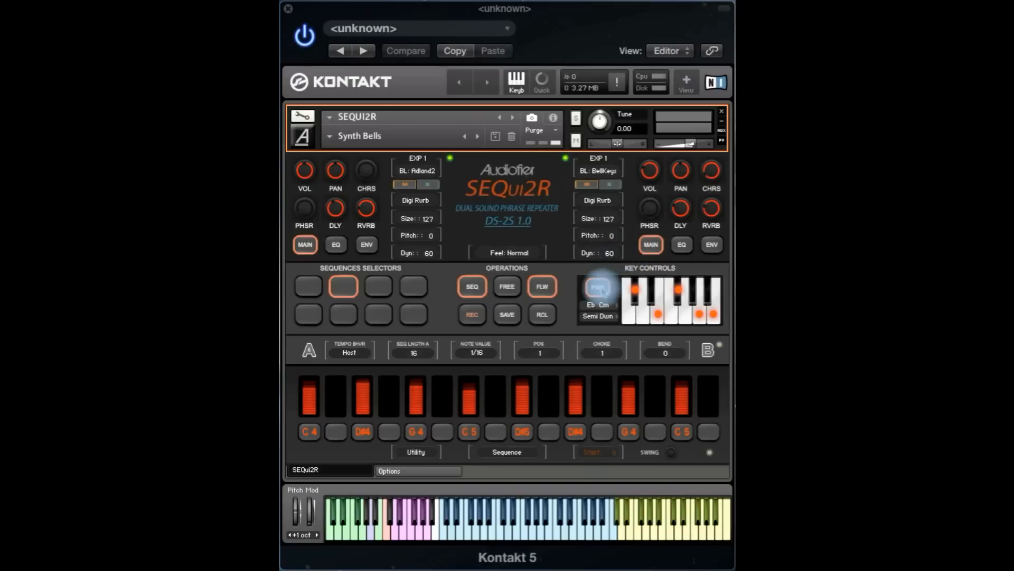
# Toggle two notes in Synth Bells' key scale on the Key Controls keyboard.
pyautogui.click(598, 287)
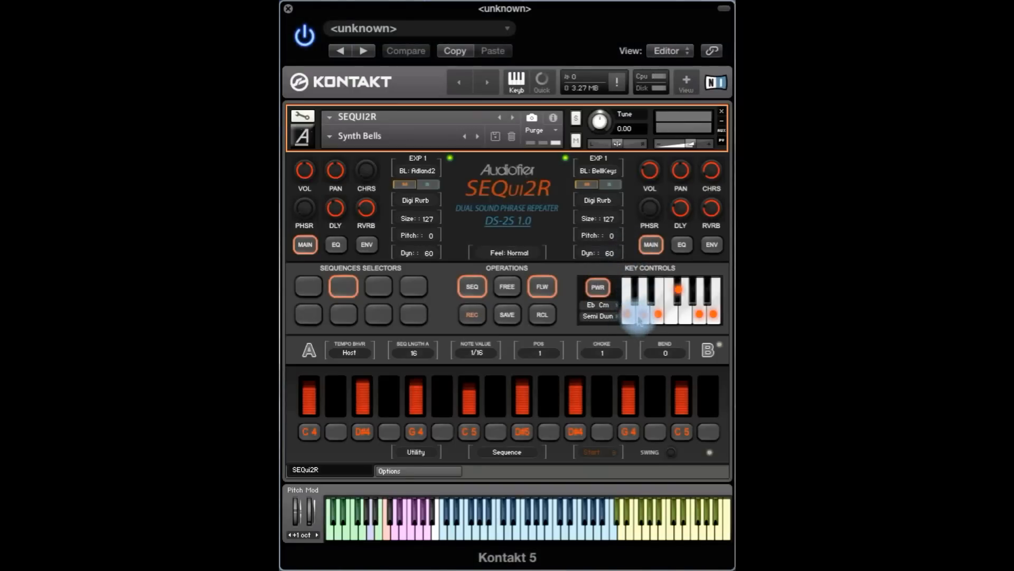
pyautogui.click(598, 304)
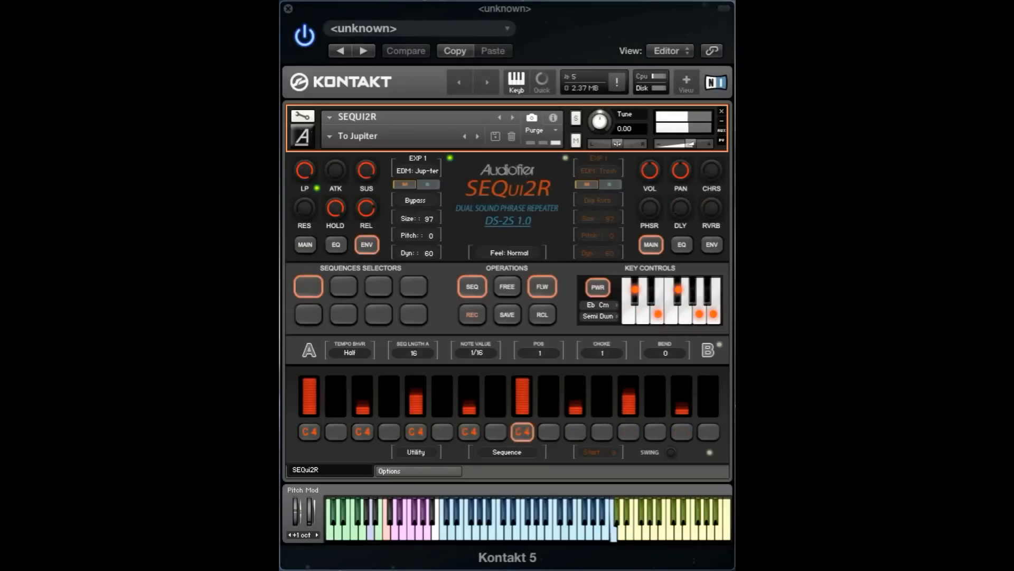
# Switch To Jupiter between its fifth and first stored sequences, ending on the fifth.
pyautogui.click(307, 314)
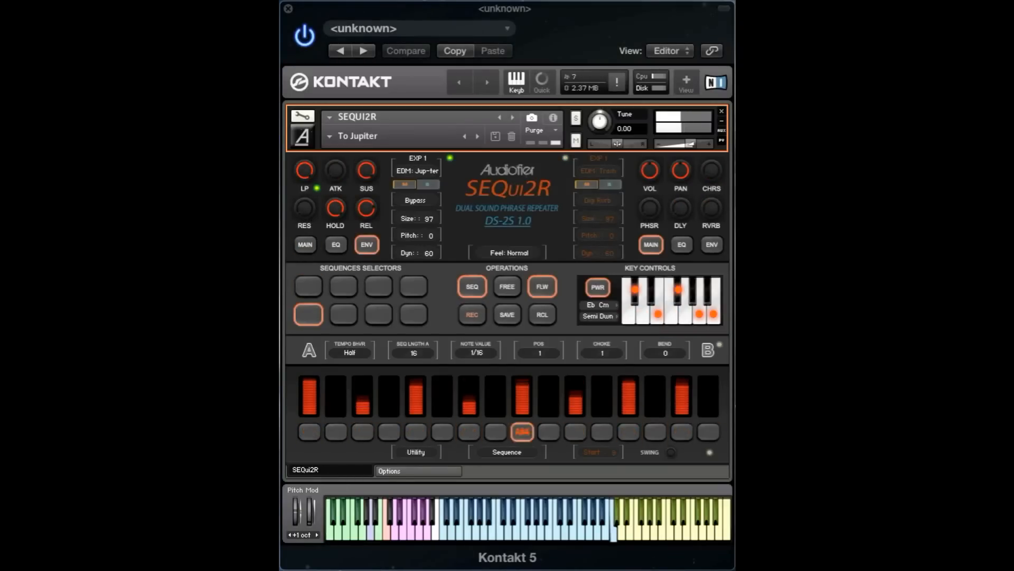
pyautogui.click(307, 287)
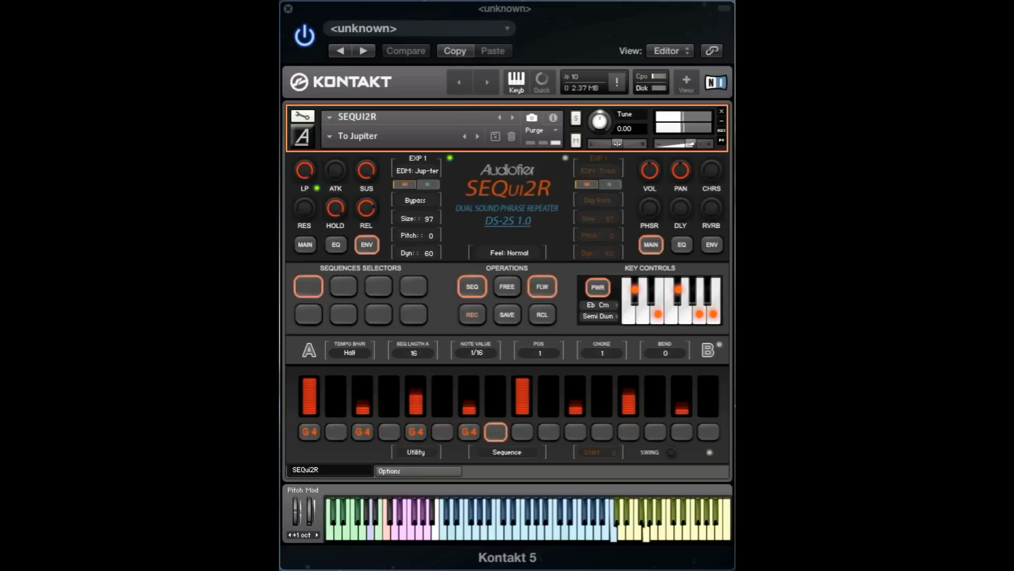
pyautogui.click(307, 315)
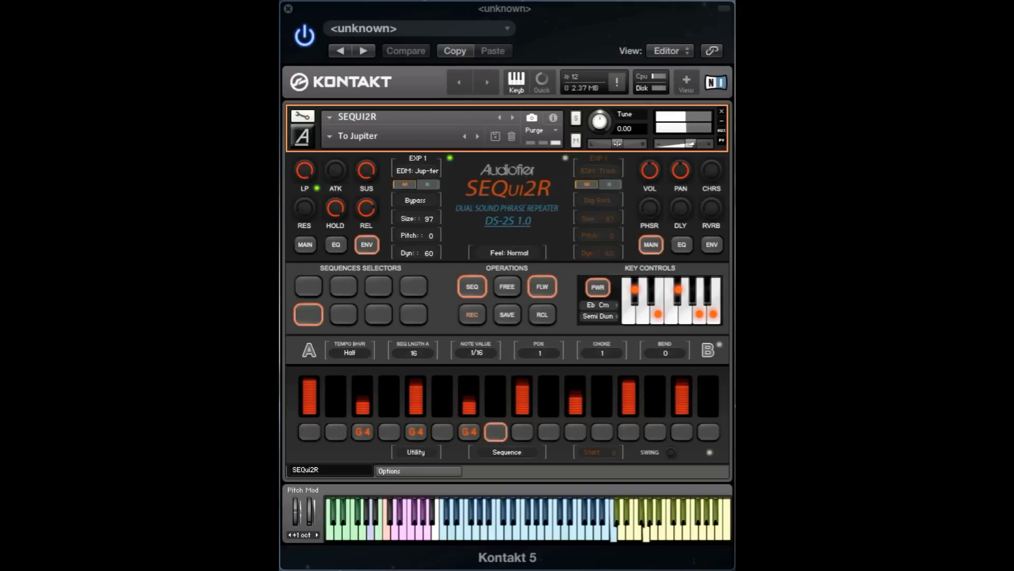
pyautogui.click(413, 315)
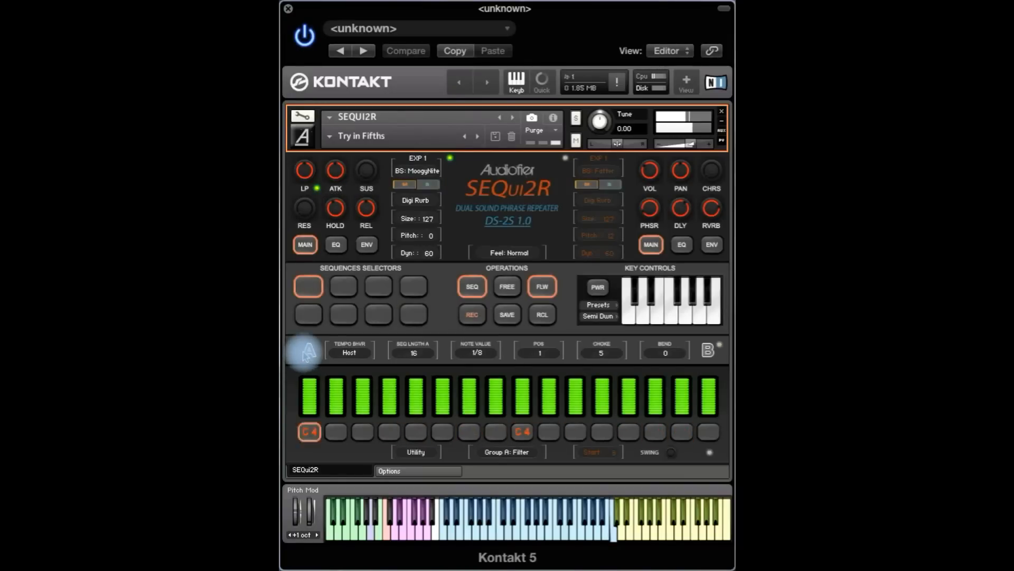
# View group A's volume steps, select sequences 4 then 8, and return to the note steps.
pyautogui.click(343, 286)
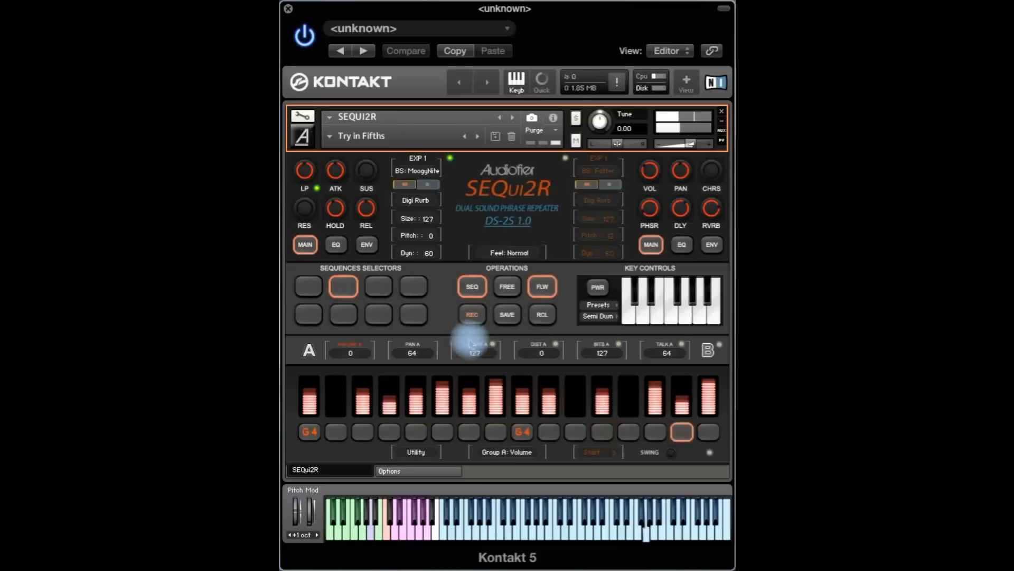
pyautogui.click(413, 287)
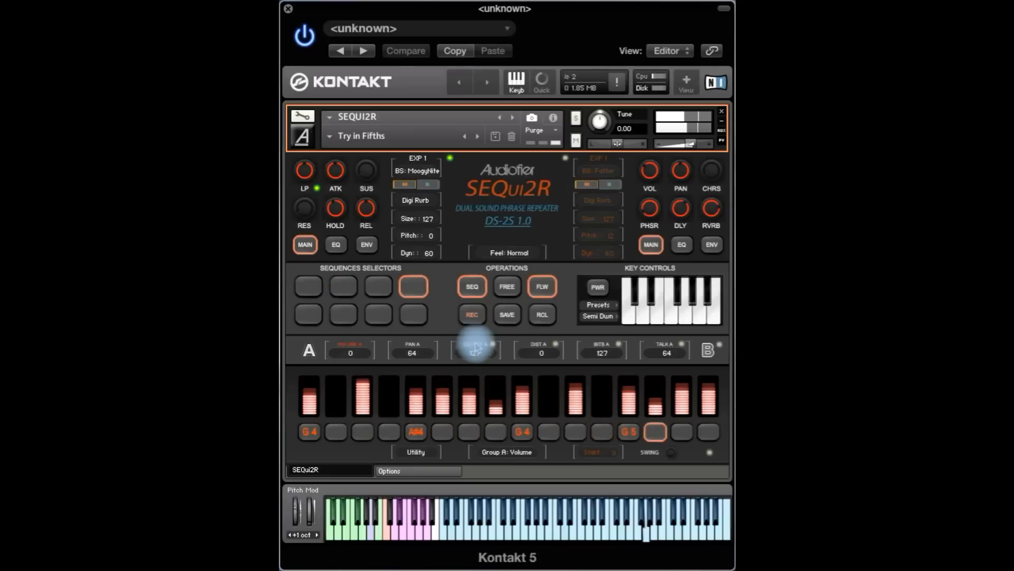
pyautogui.click(413, 314)
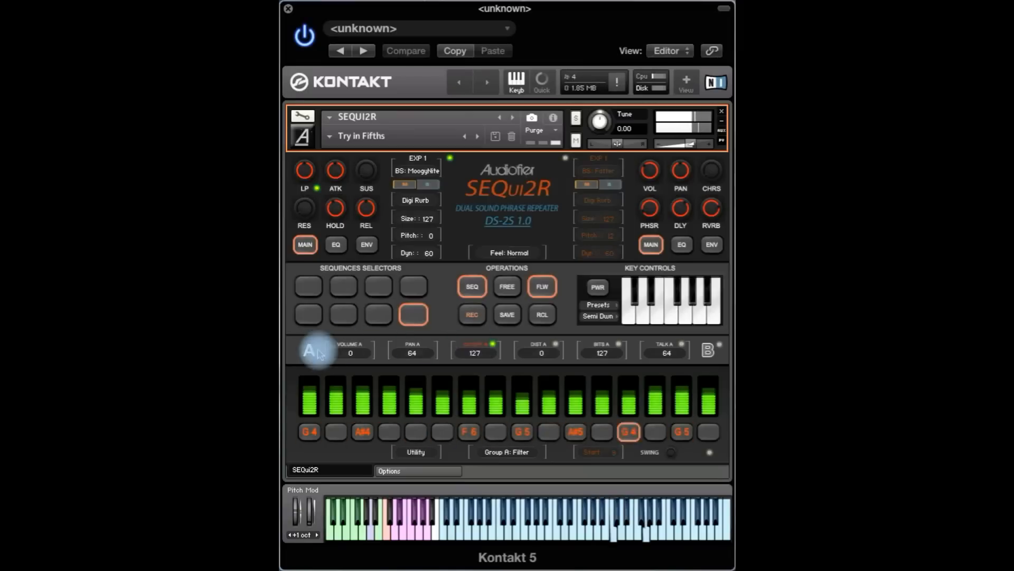
pyautogui.click(309, 350)
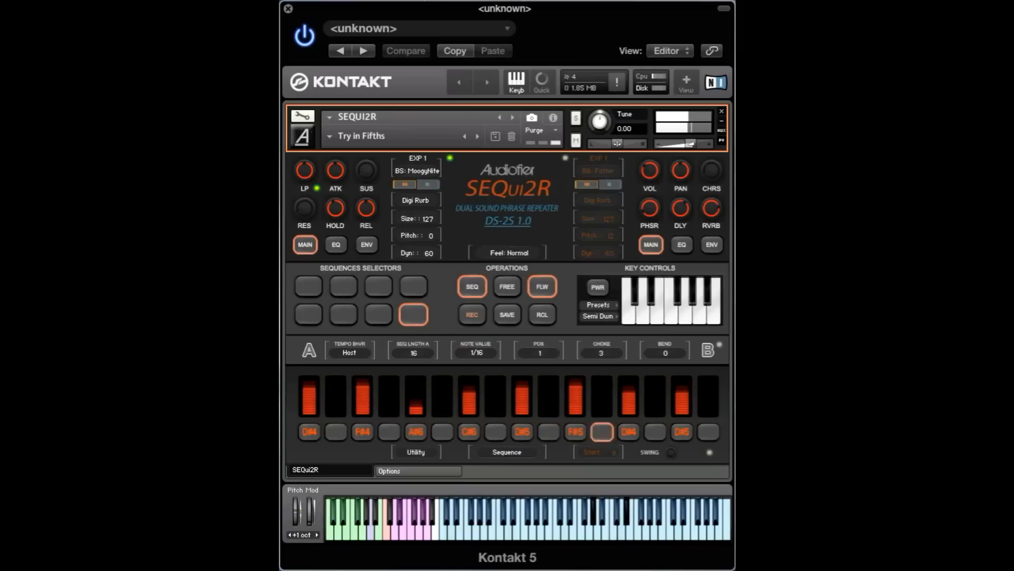